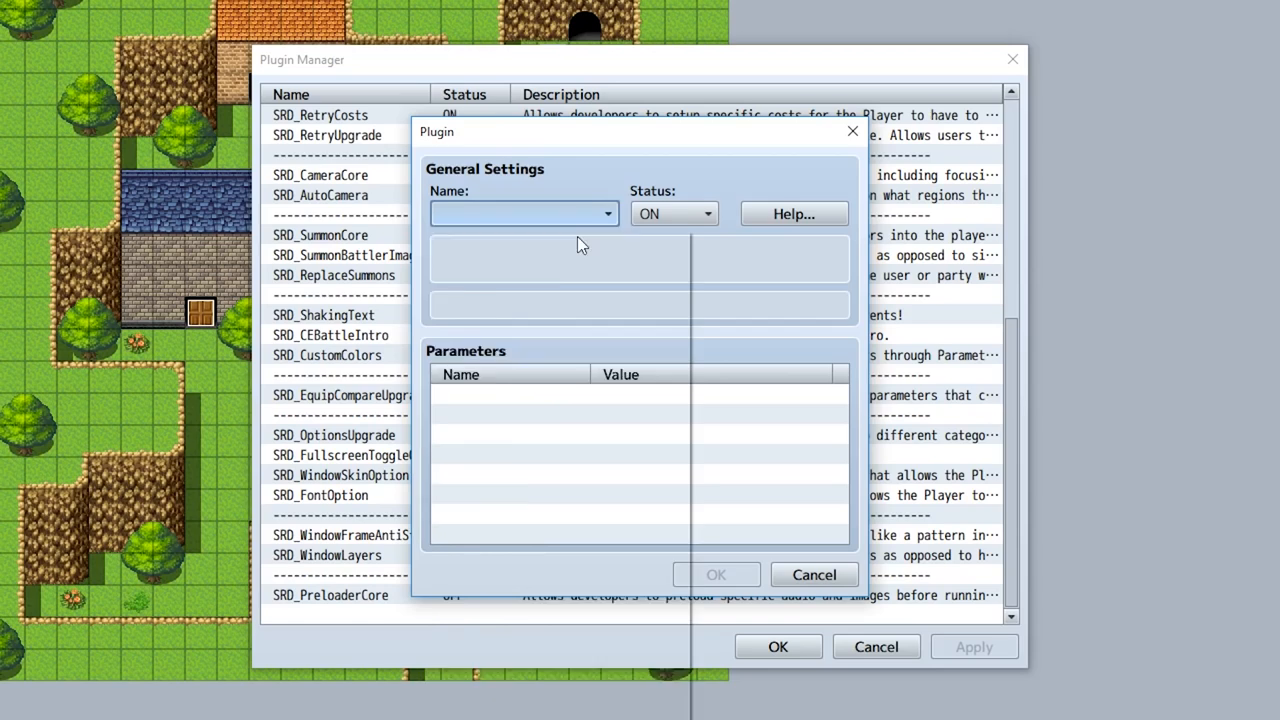
# Dismiss the plugin settings to return to the SumRndmProject editor.
pyautogui.click(813, 574)
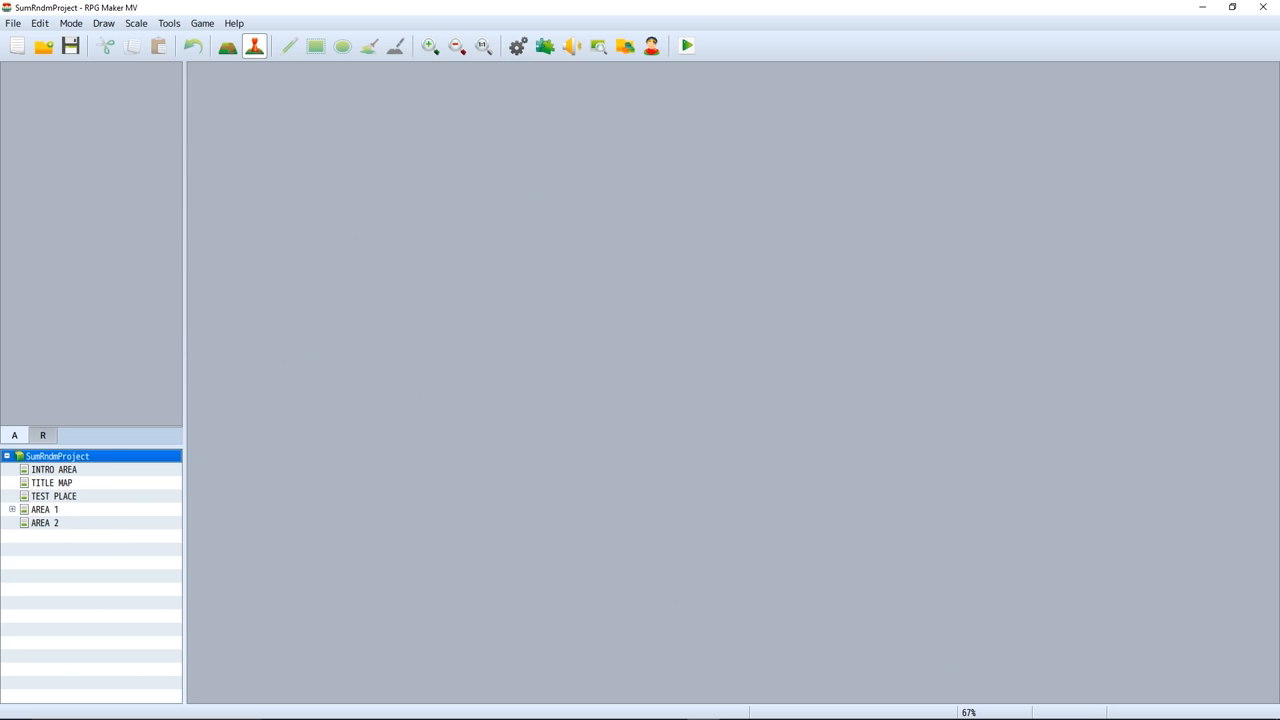
pyautogui.moveTo(202, 23)
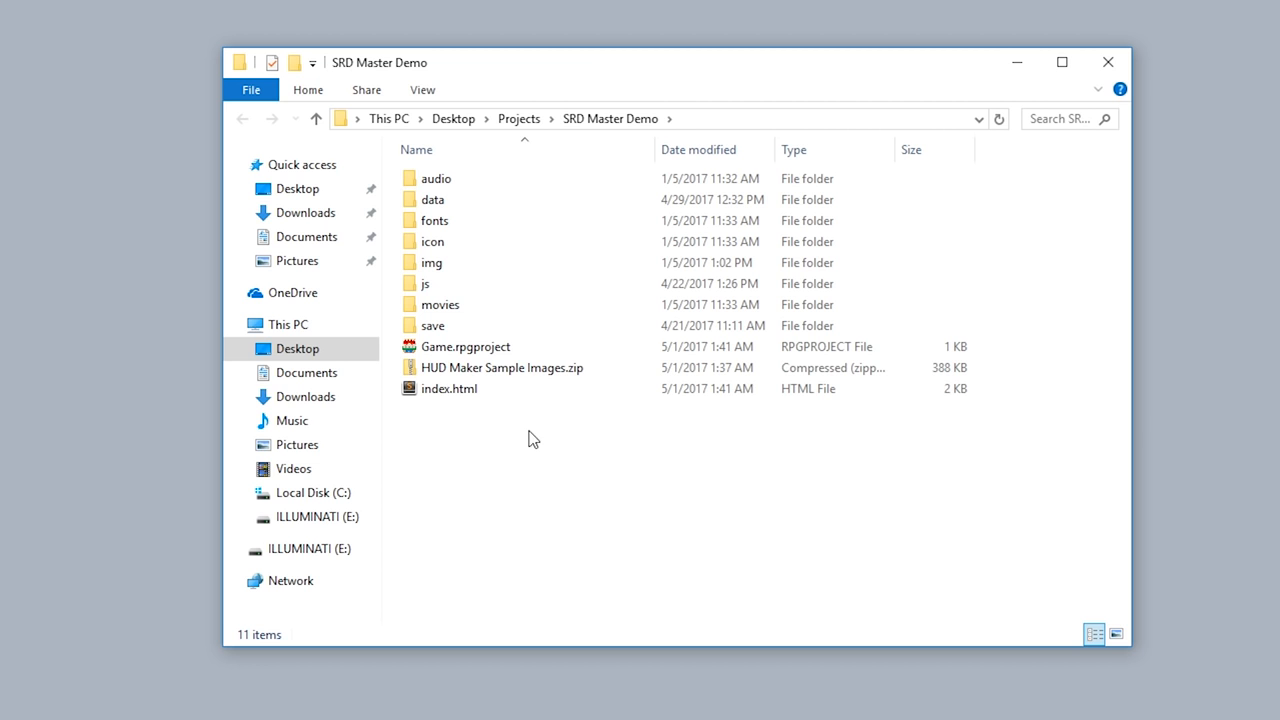
# Open an item in the SRD Master Demo project folder.
pyautogui.doubleClick(502, 367)
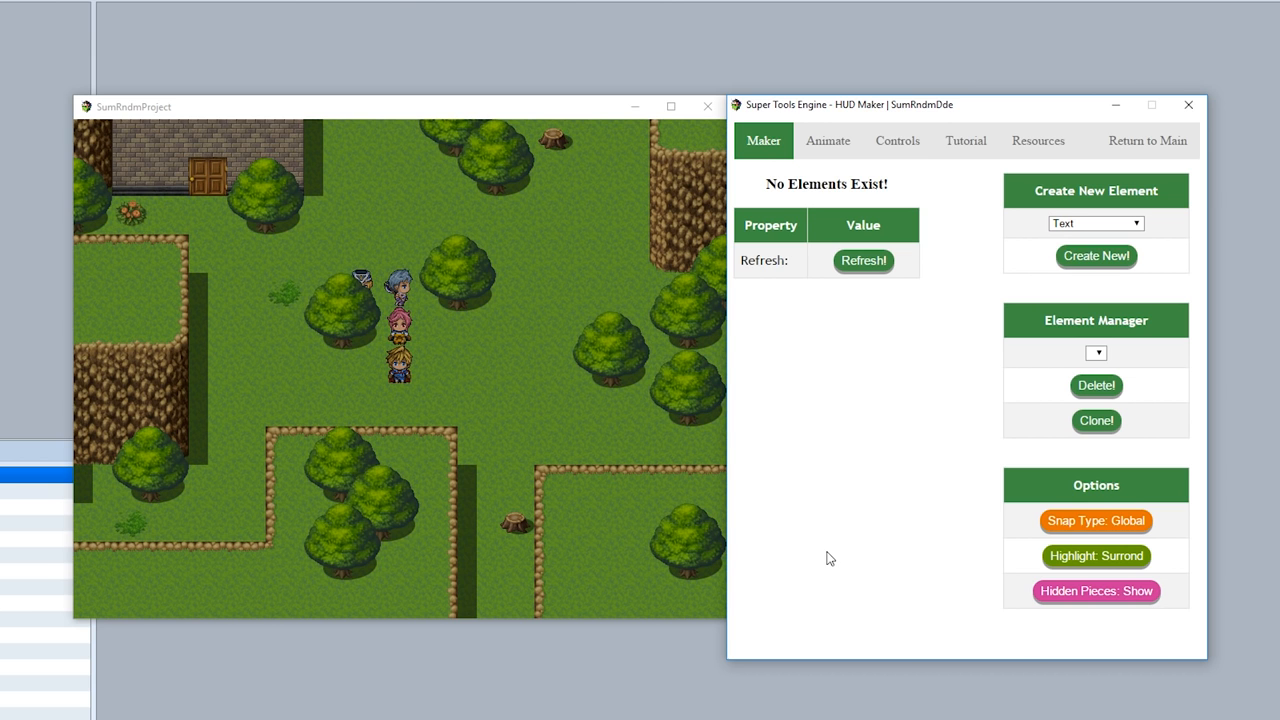
pyautogui.moveTo(1093, 294)
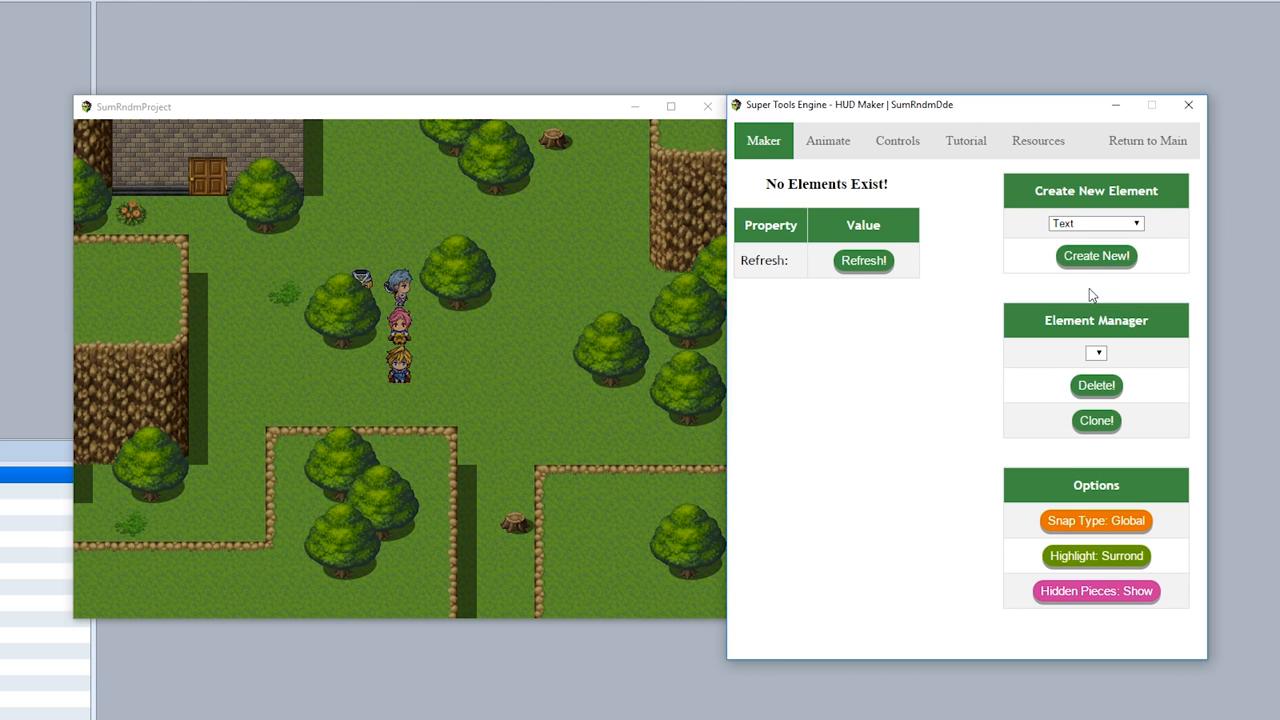
# Expand the Create New Element type dropdown on the Maker tab.
pyautogui.click(1096, 222)
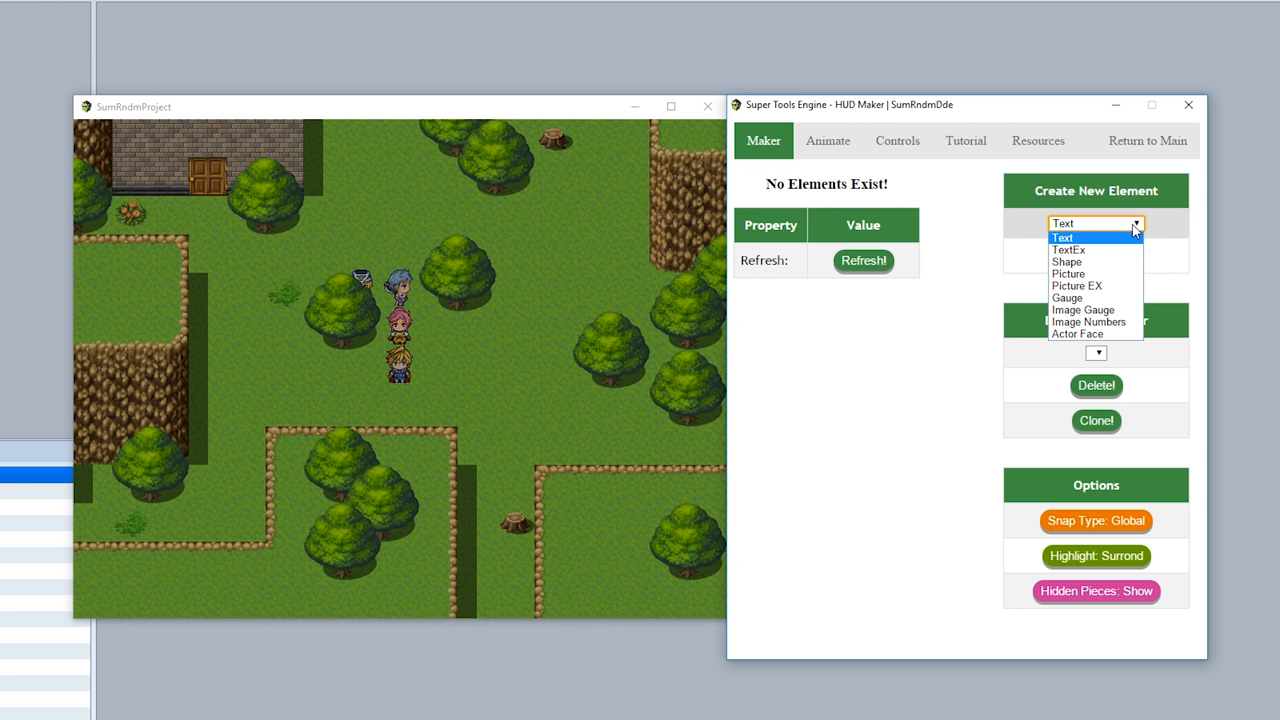
# Create a Text element showing 'Gold: 0' and drag it into place on the map.
pyautogui.click(1096, 256)
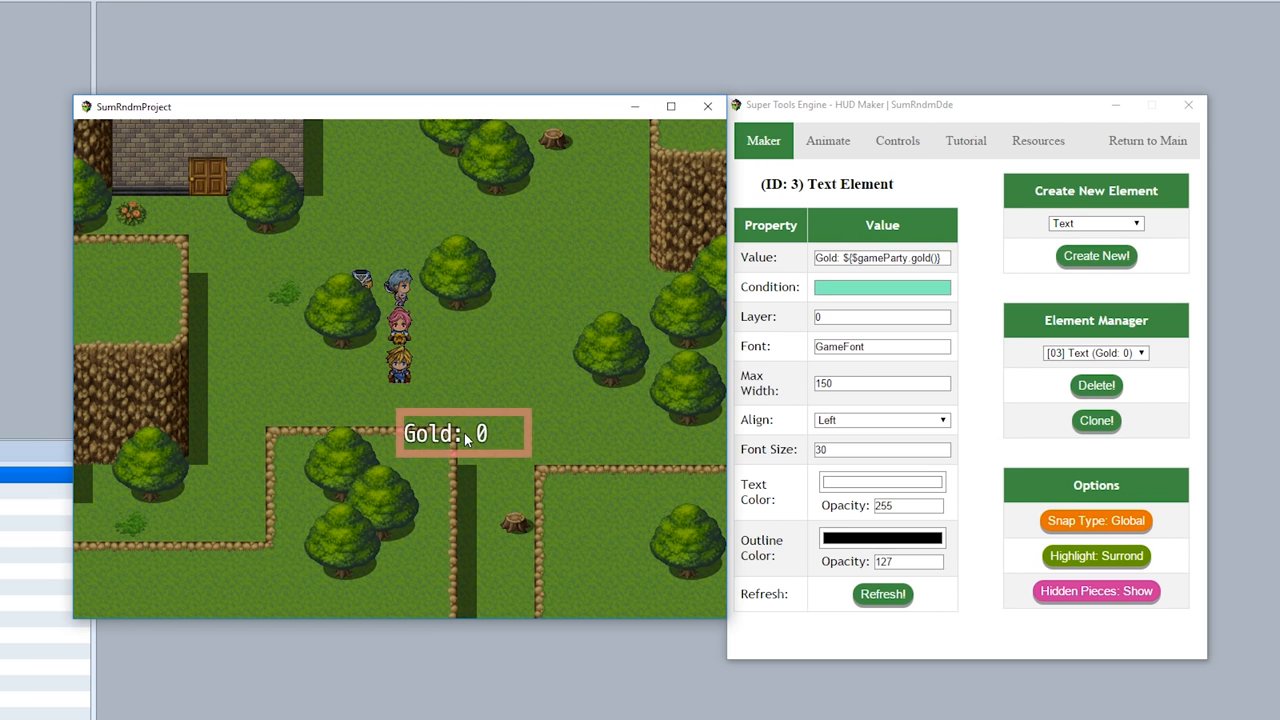
pyautogui.moveTo(463, 433); pyautogui.dragTo(135, 135)
pyautogui.write('300')
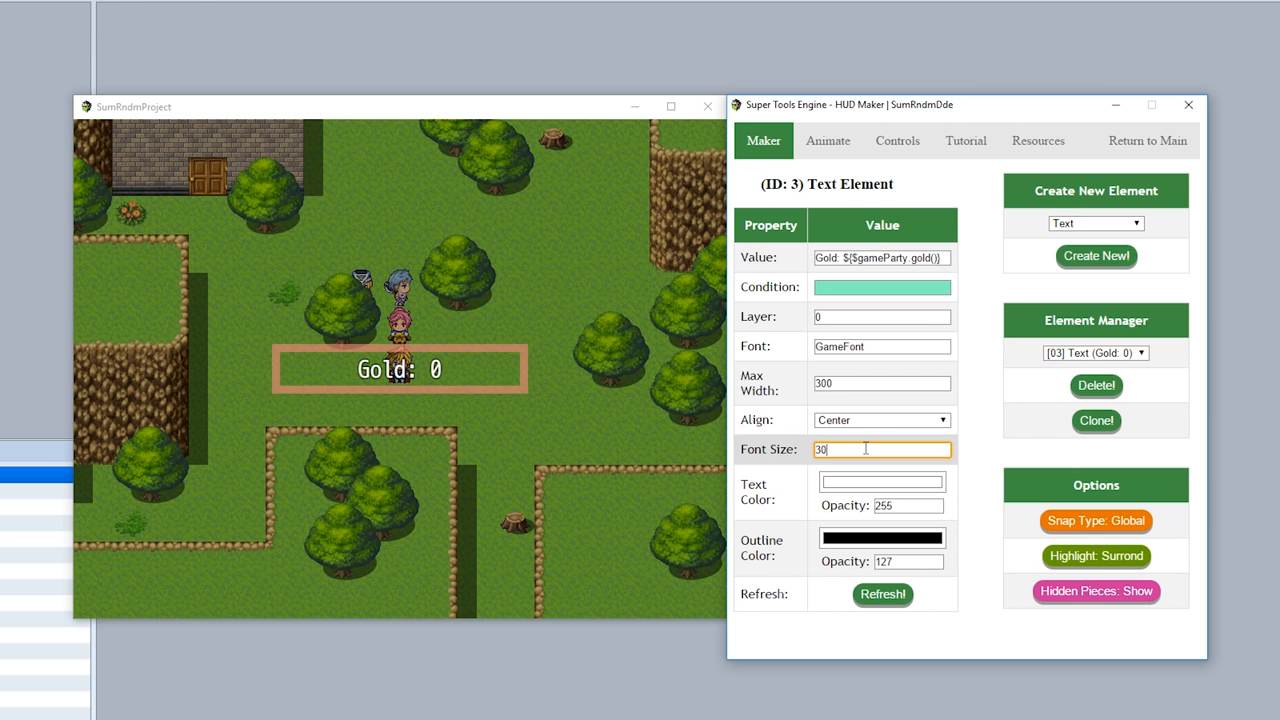
# Set the Gold text's font size to 40.
pyautogui.write('40')
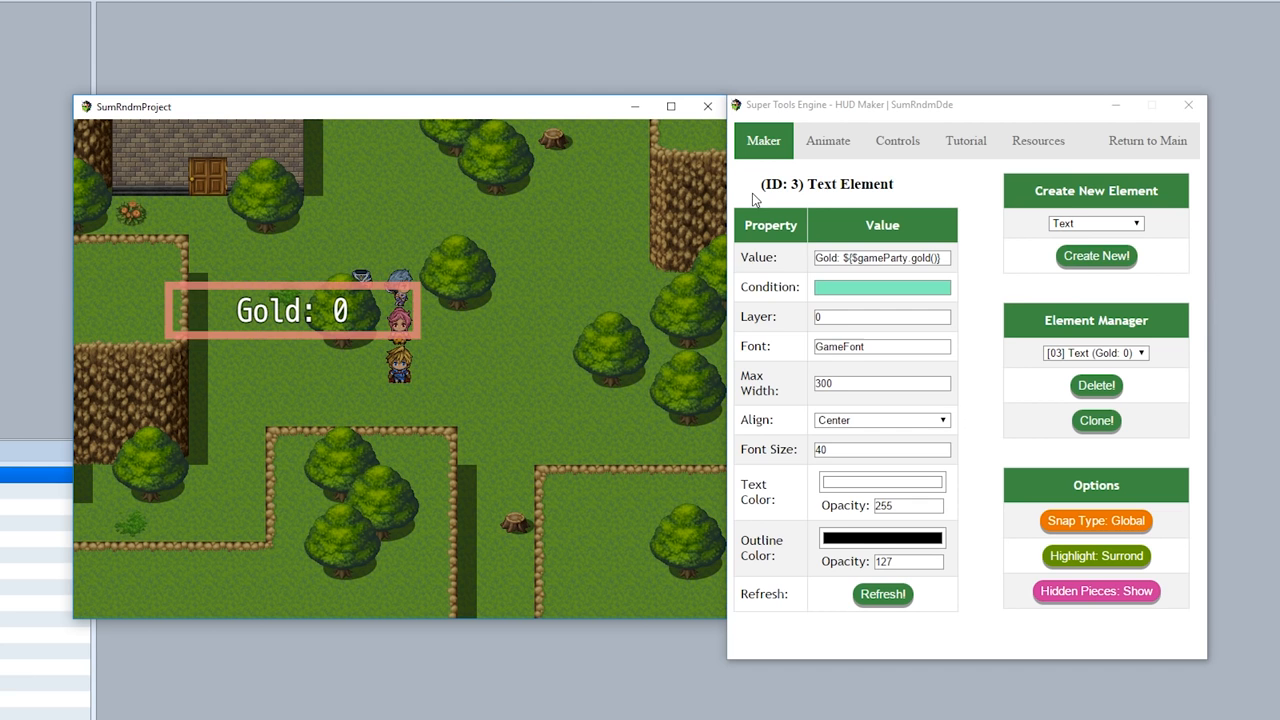
# Create a second Gold text at top right and a party-leader HP gauge.
pyautogui.click(1095, 222)
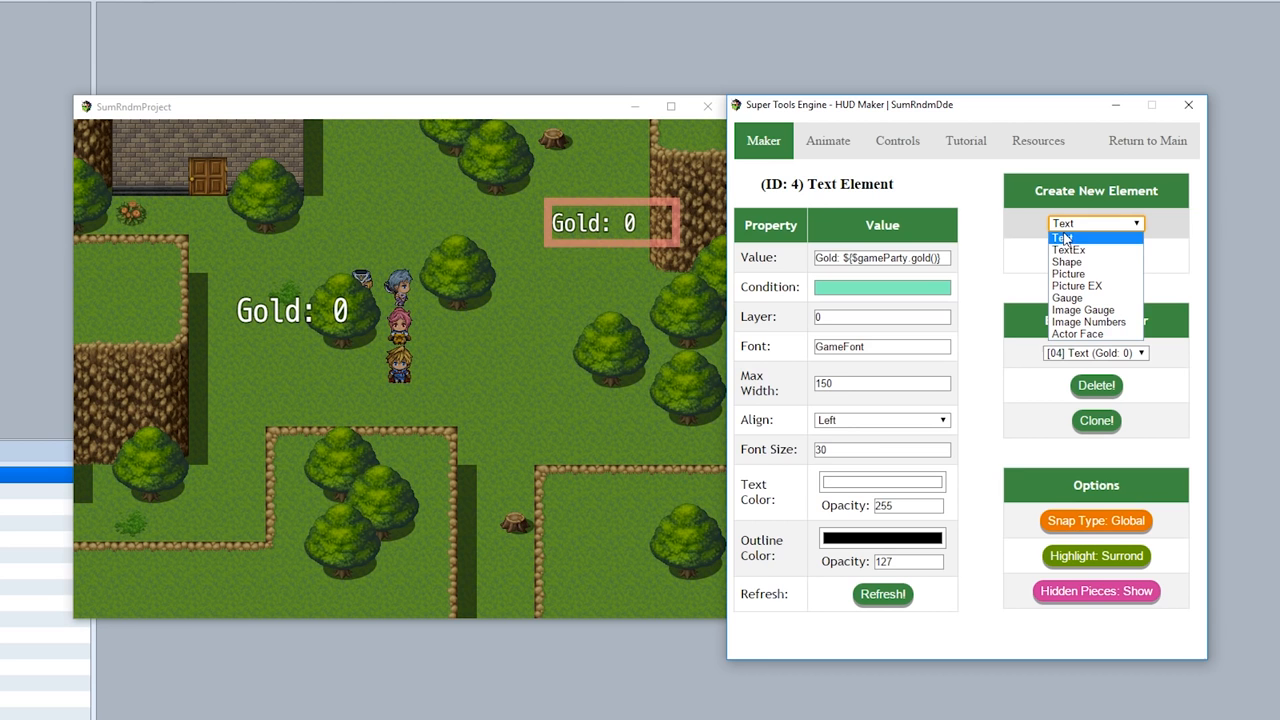
pyautogui.click(1066, 297)
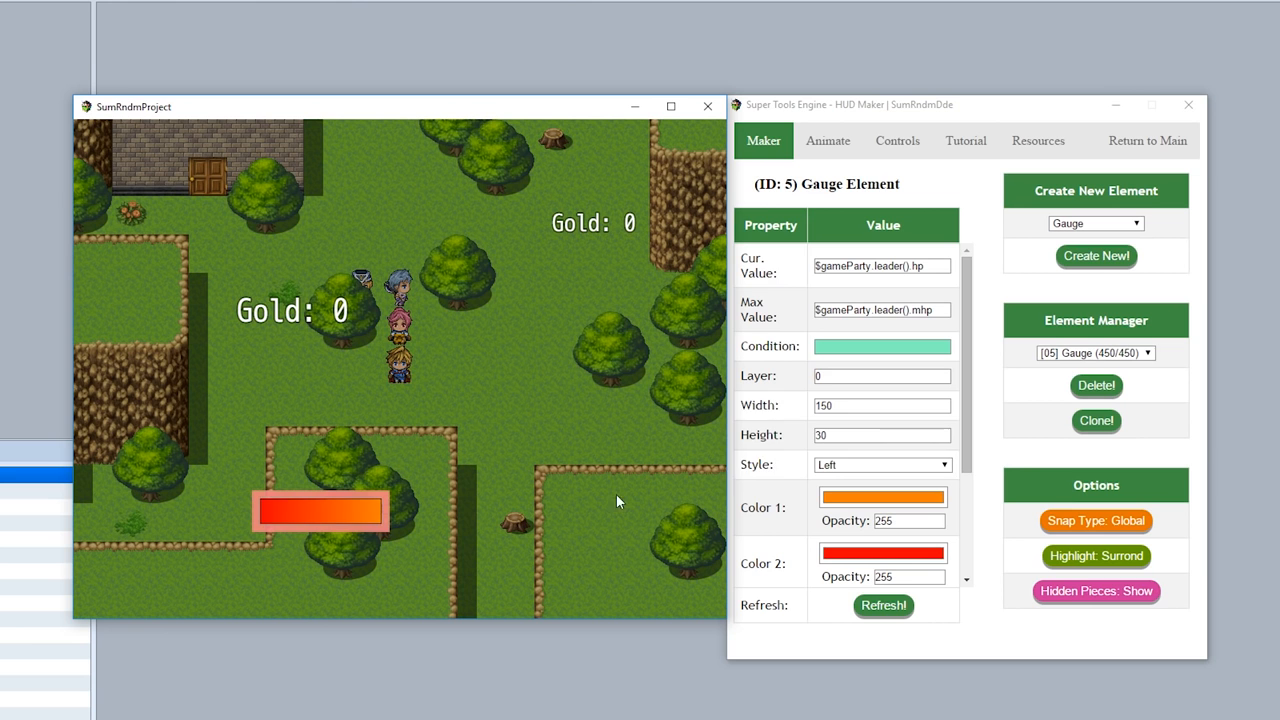
pyautogui.click(1094, 353)
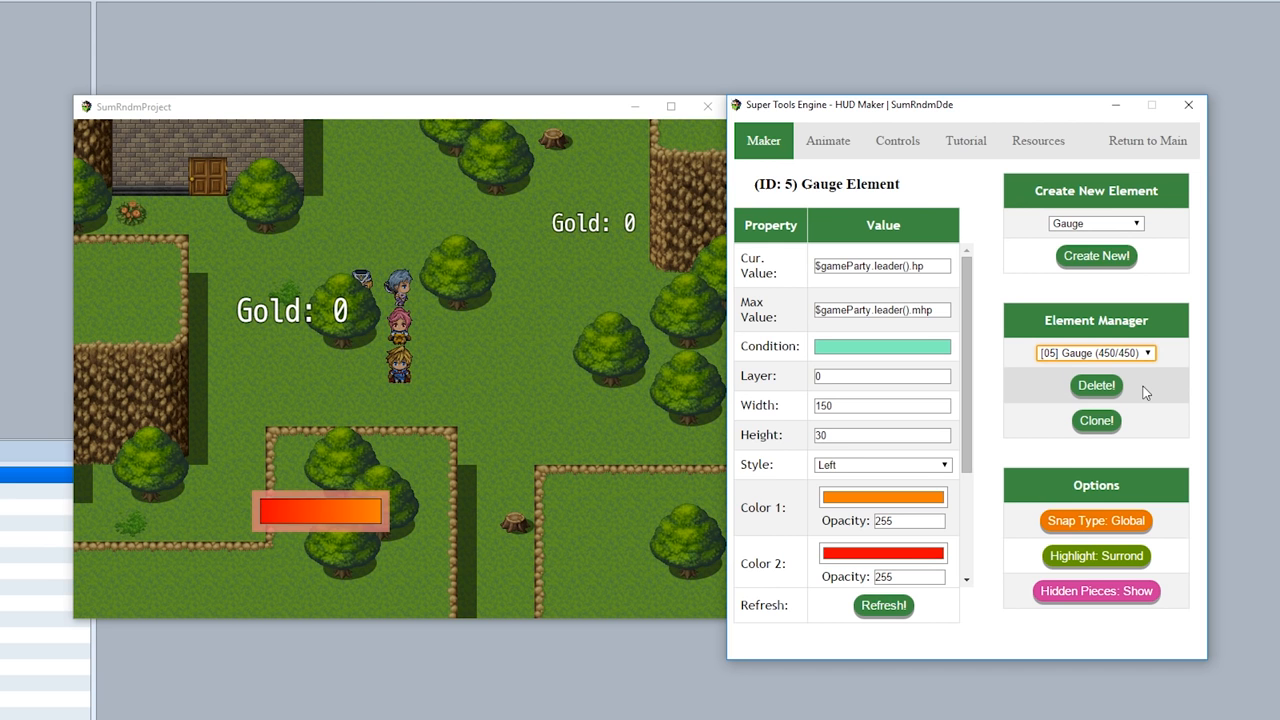
# Delete the top-right Gold text and clone the HP gauge.
pyautogui.click(1095, 353)
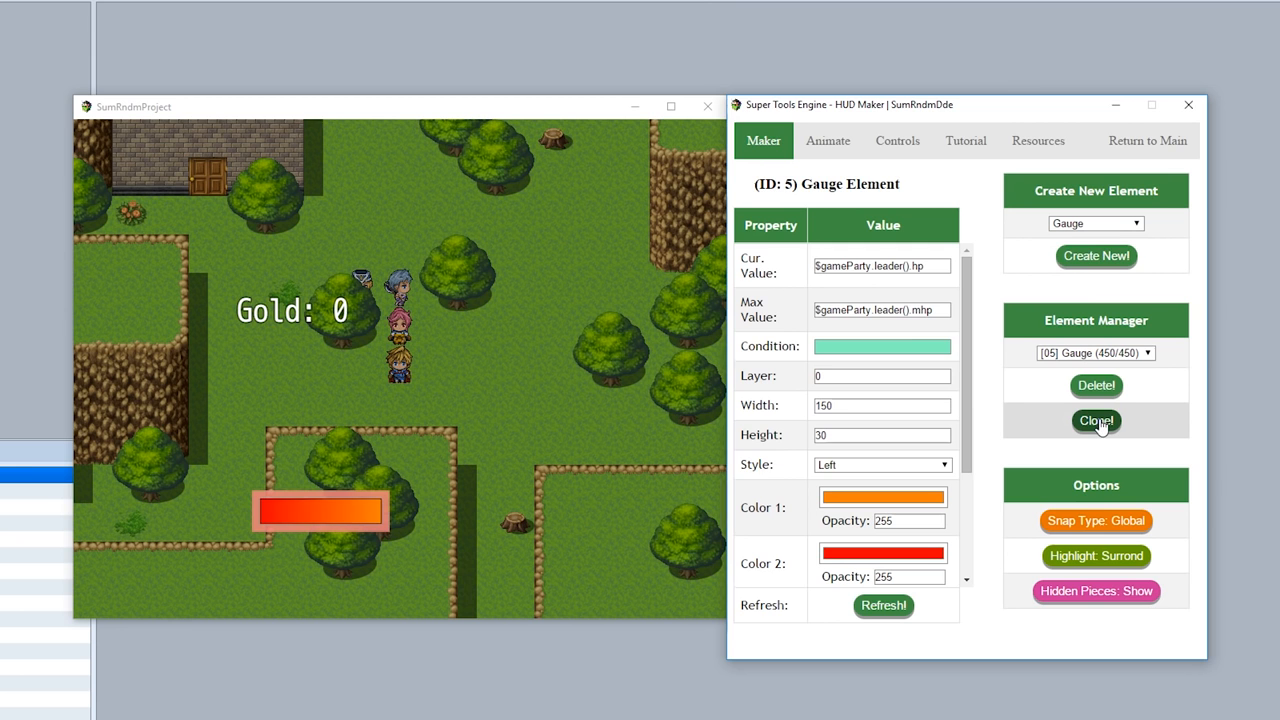
pyautogui.click(1096, 420)
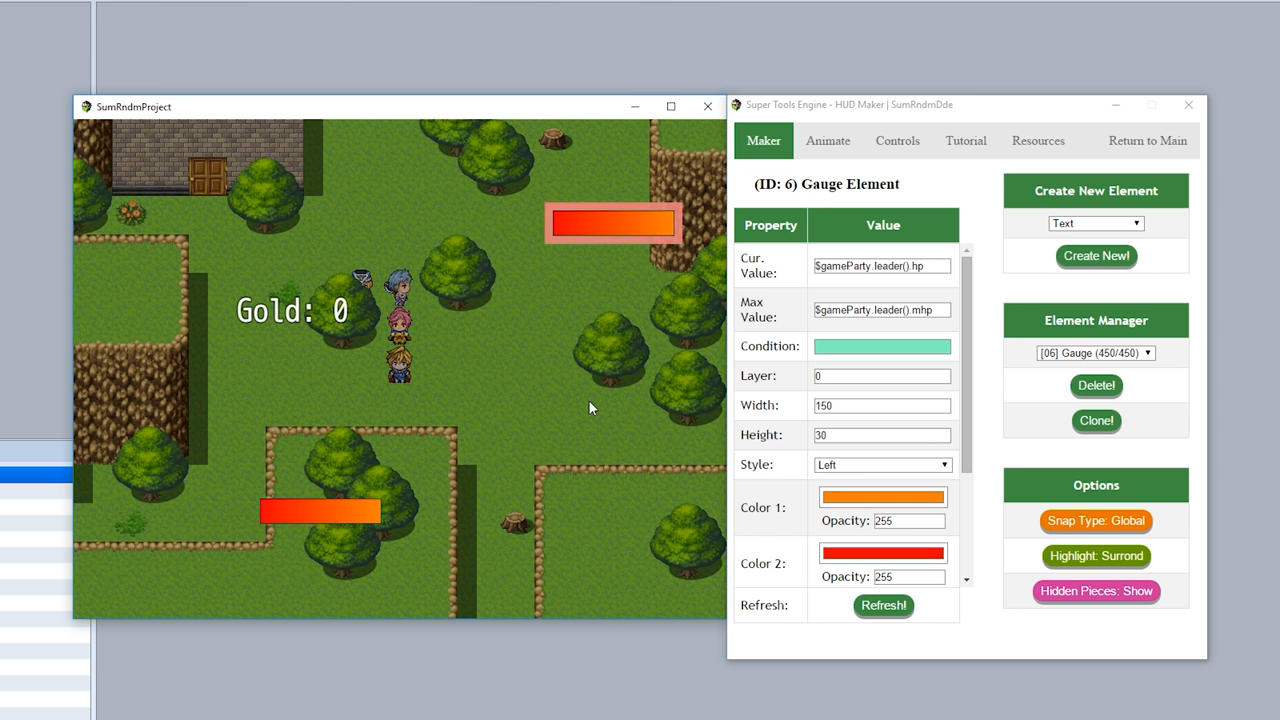
# Drag the cloned HP gauge to the upper right and view the Controls reference.
pyautogui.moveTo(612, 222); pyautogui.dragTo(607, 273)
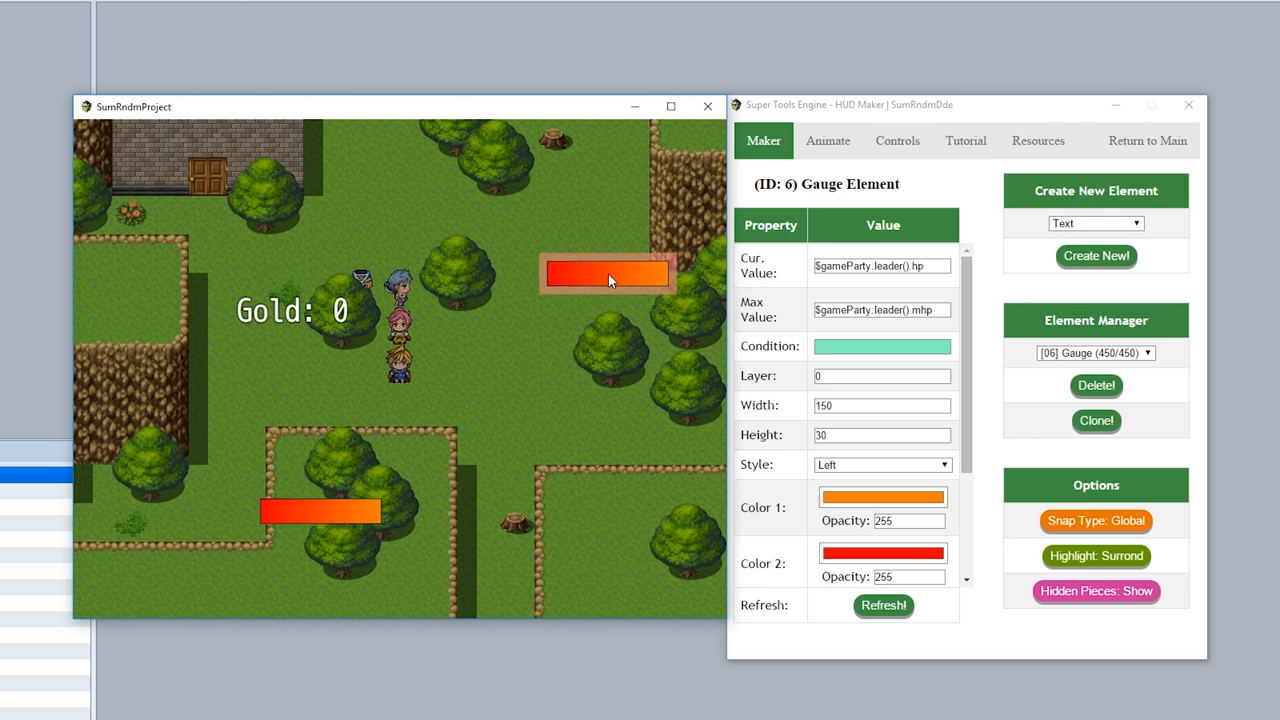
pyautogui.moveTo(607, 274); pyautogui.dragTo(448, 338)
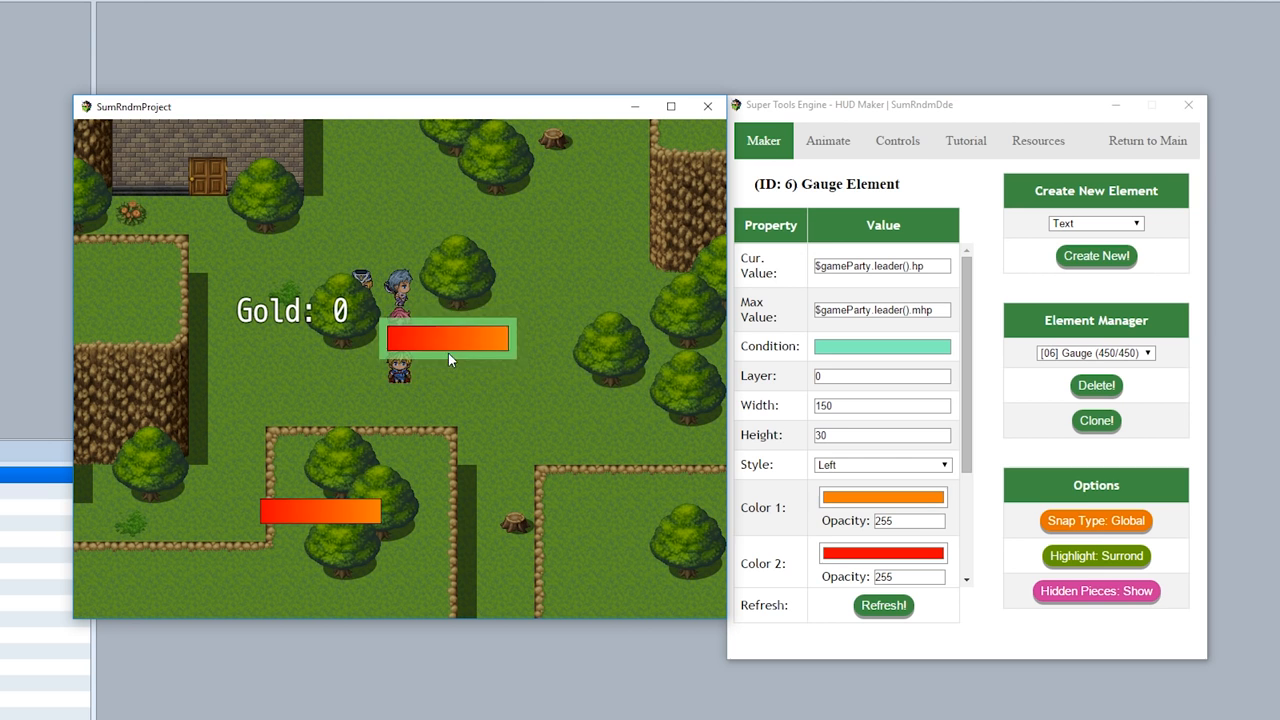
pyautogui.moveTo(448, 338); pyautogui.dragTo(660, 145)
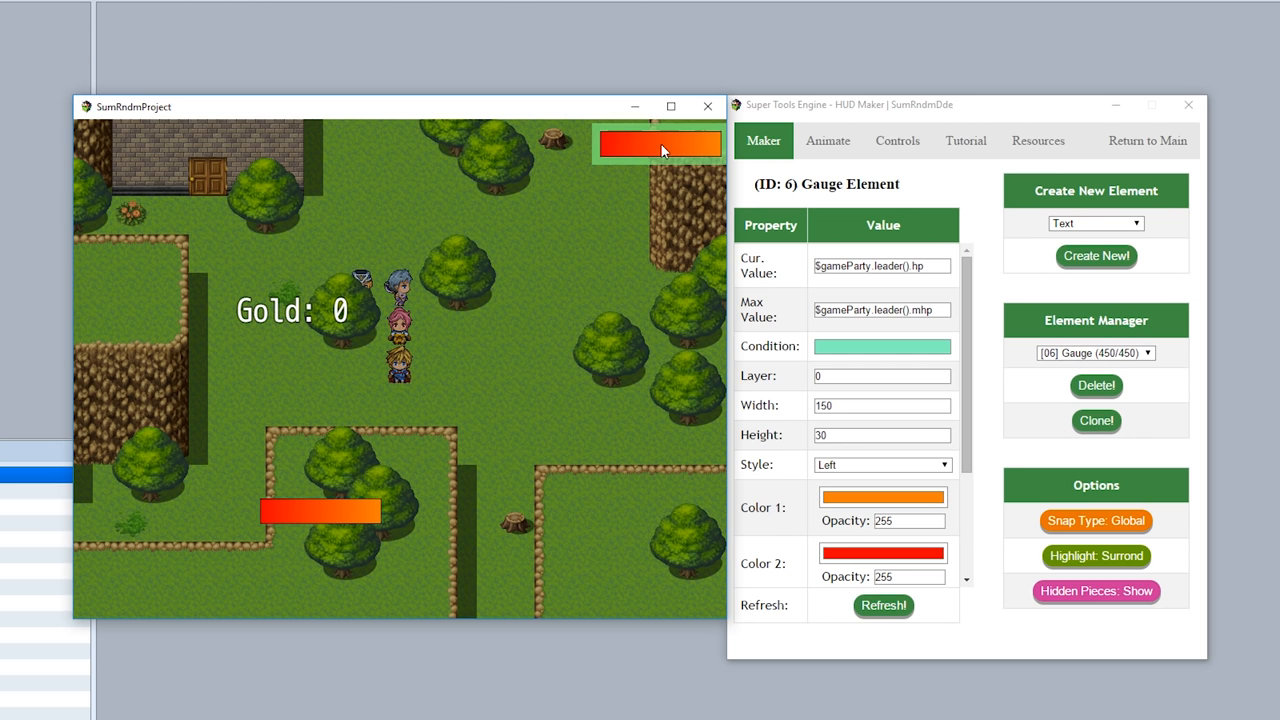
pyautogui.moveTo(660, 142); pyautogui.dragTo(615, 262)
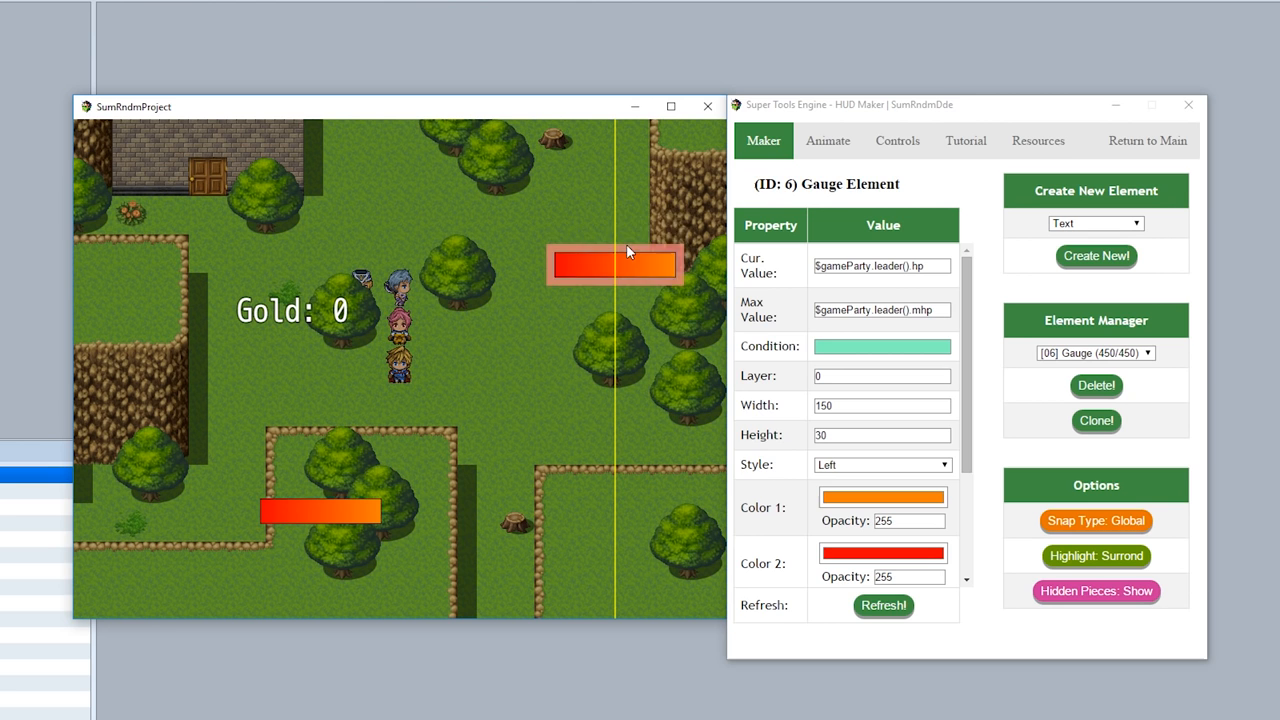
pyautogui.moveTo(615, 263); pyautogui.dragTo(400, 210)
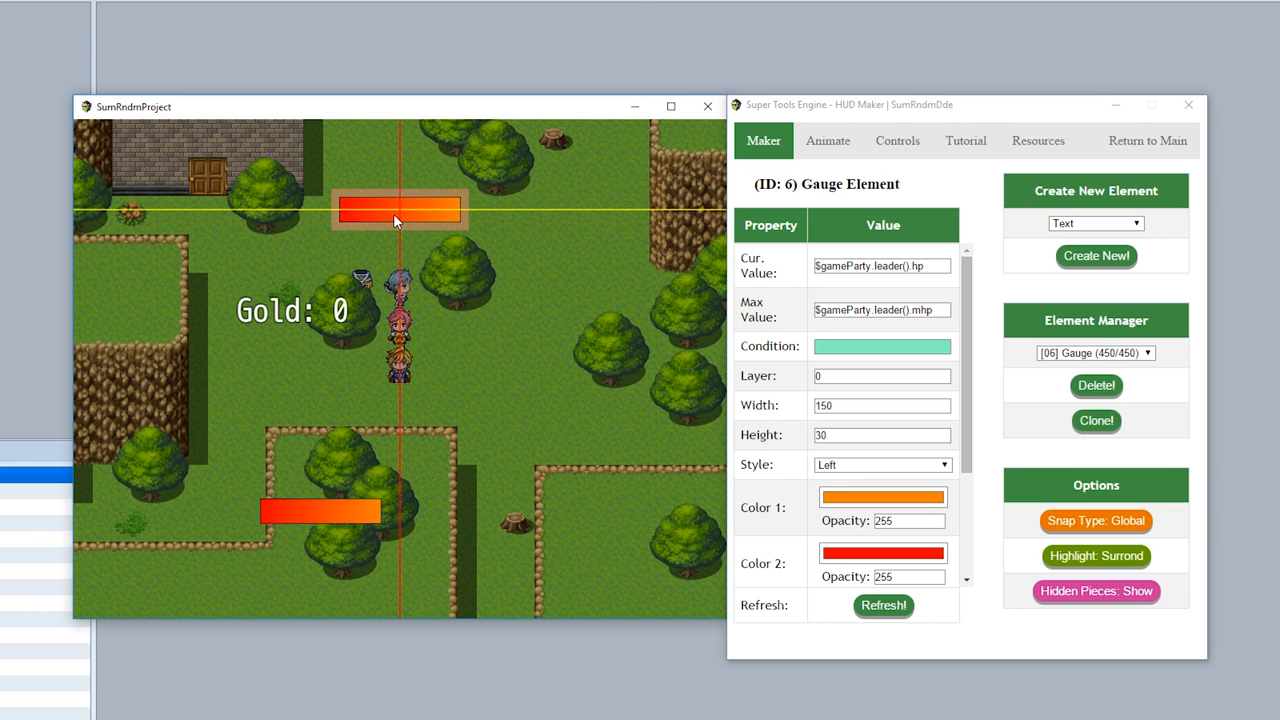
pyautogui.moveTo(398, 210); pyautogui.dragTo(560, 245)
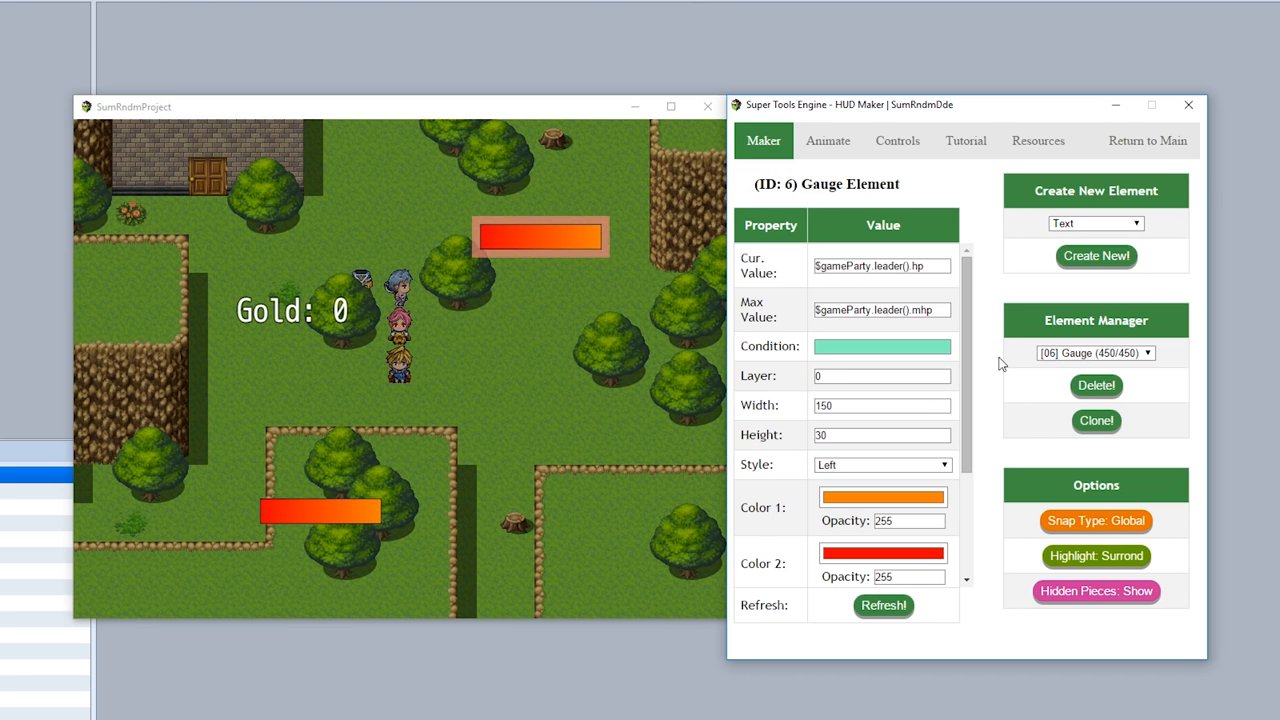
pyautogui.click(896, 140)
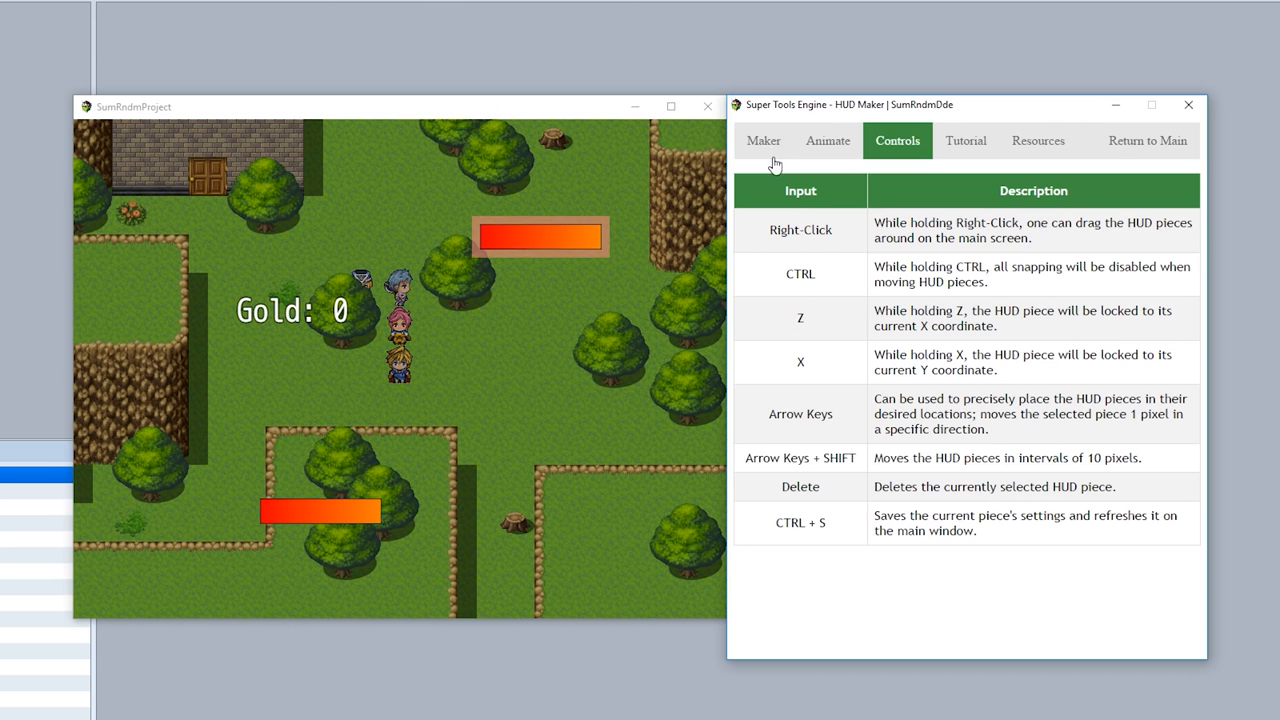
# Back on the Maker tab, drag the cloned gauge to the map's bottom left edge.
pyautogui.click(763, 140)
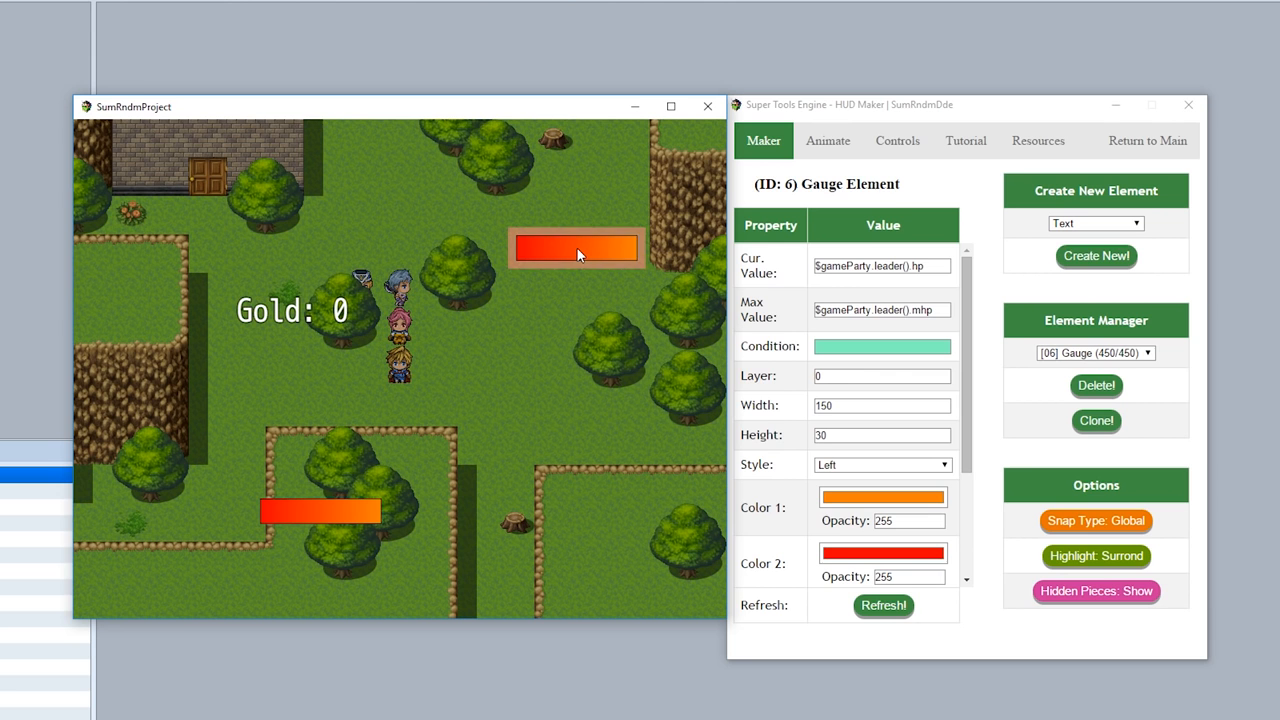
pyautogui.moveTo(575, 247); pyautogui.dragTo(238, 605)
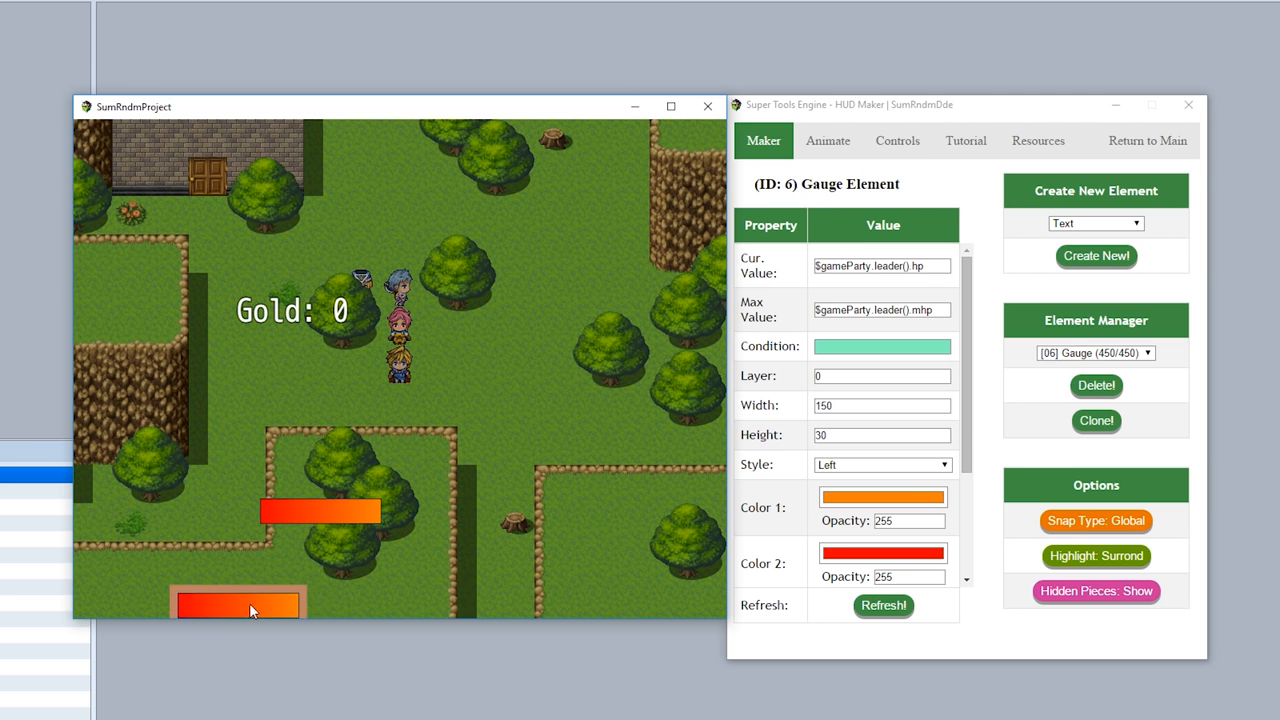
# Switch Snap Type to Relative and drag the cloned gauge to the lower middle.
pyautogui.moveTo(237, 601); pyautogui.dragTo(584, 321)
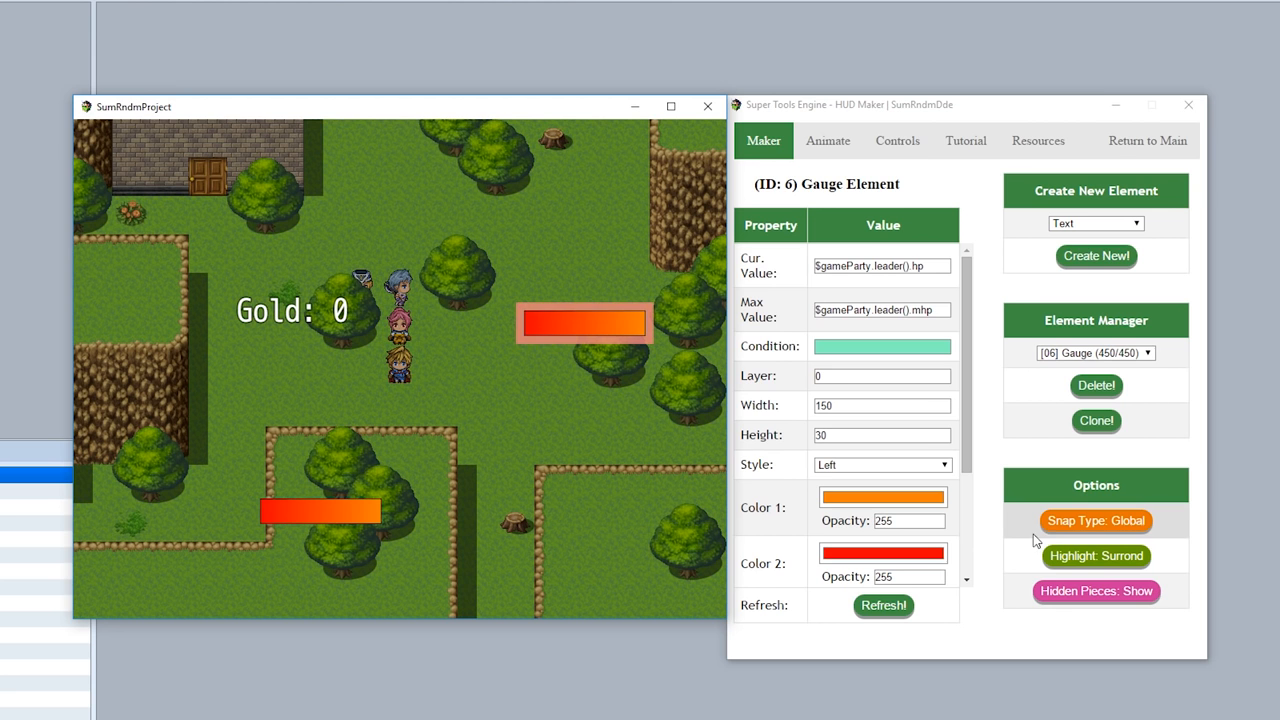
pyautogui.click(1095, 520)
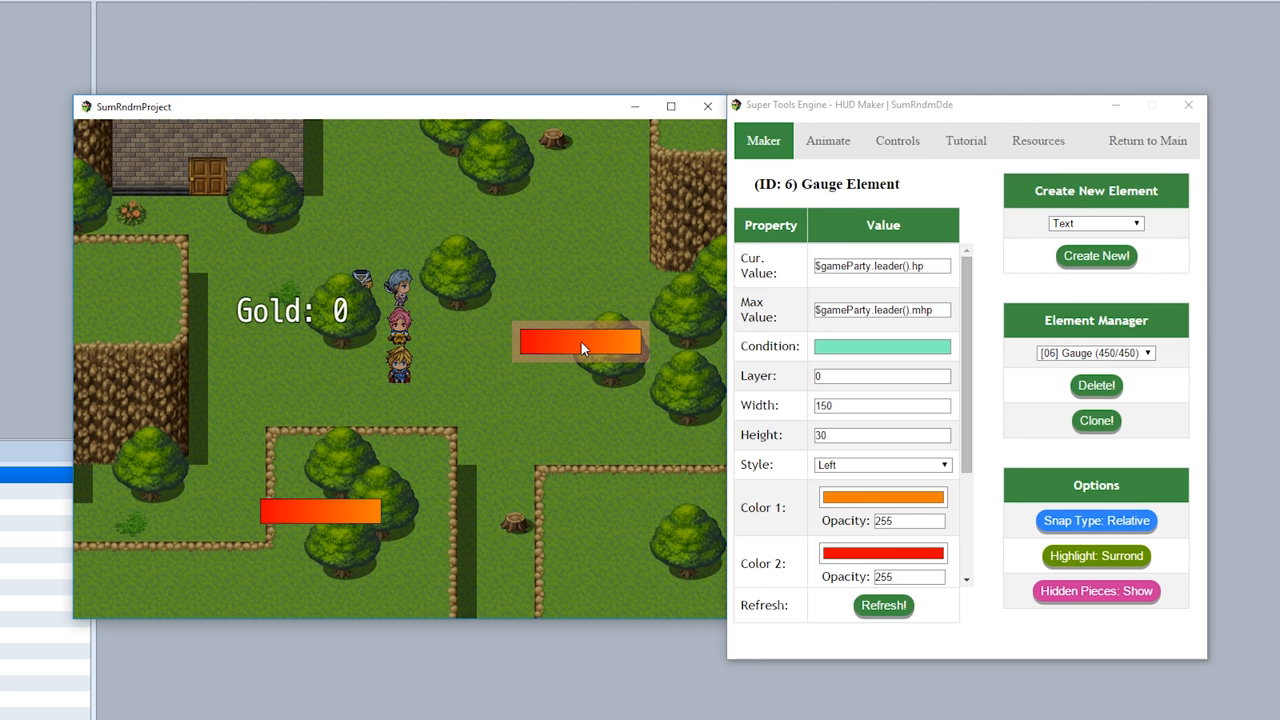
pyautogui.moveTo(580, 340); pyautogui.dragTo(405, 415)
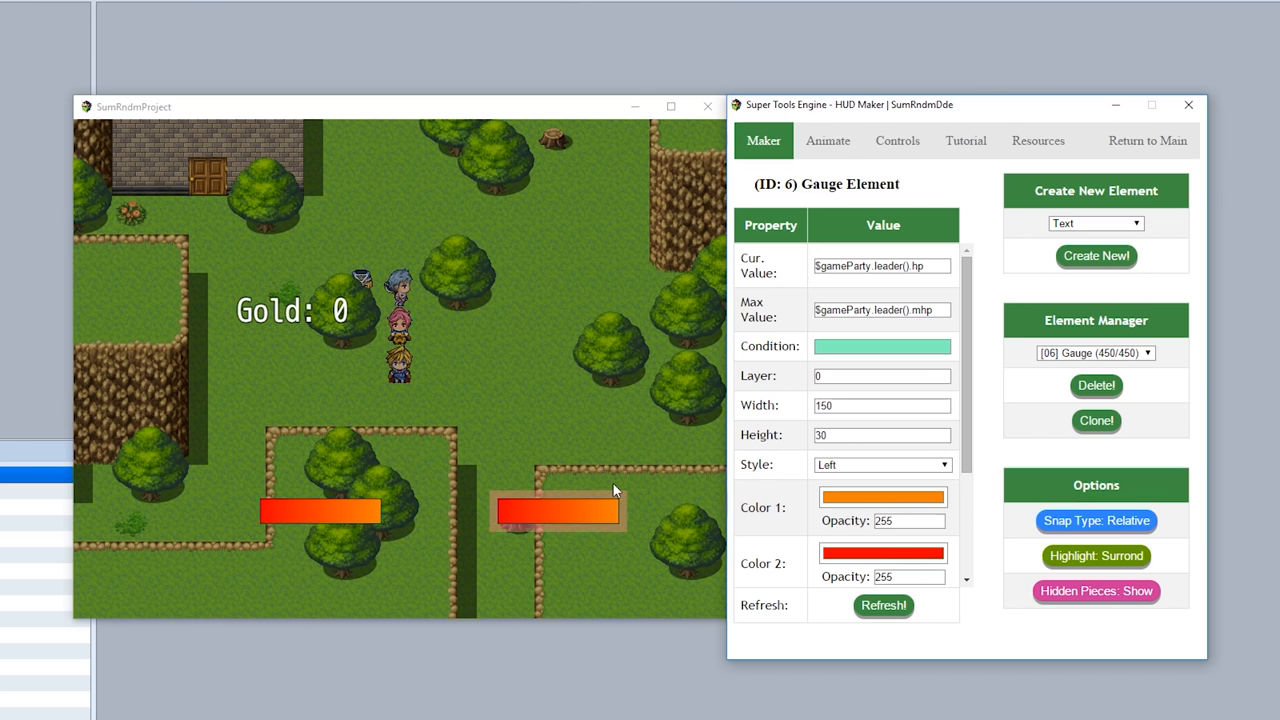
# Switch Highlight to Overlay while repositioning the gauge and Gold text, then back to Surround.
pyautogui.click(1096, 555)
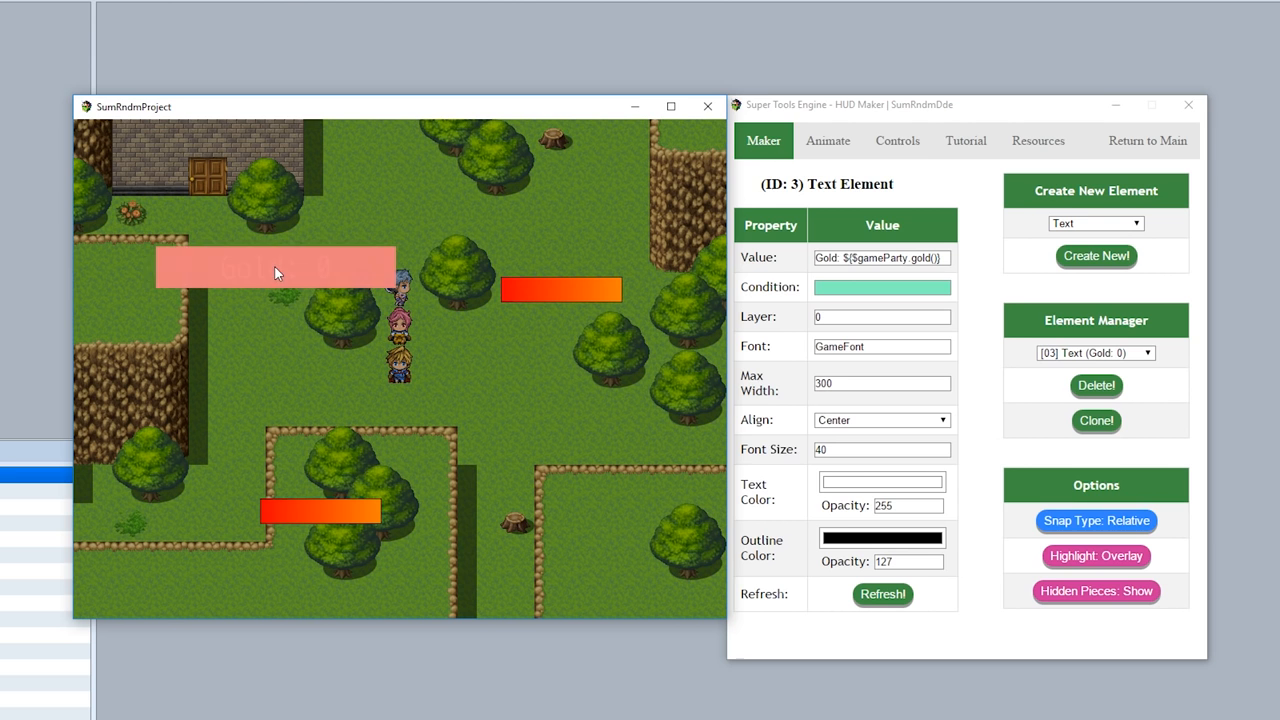
pyautogui.click(1096, 556)
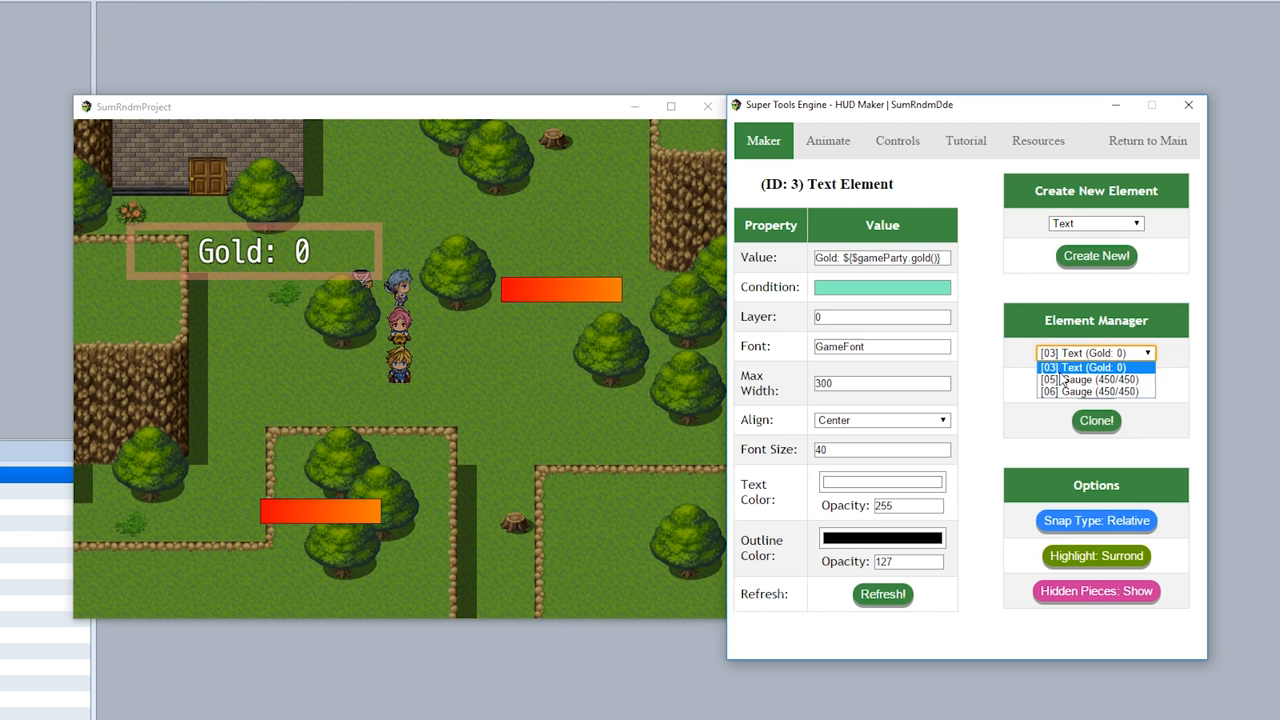
# Select gauge 05 and begin creating a circular Actor Face element for the lower right.
pyautogui.click(1089, 379)
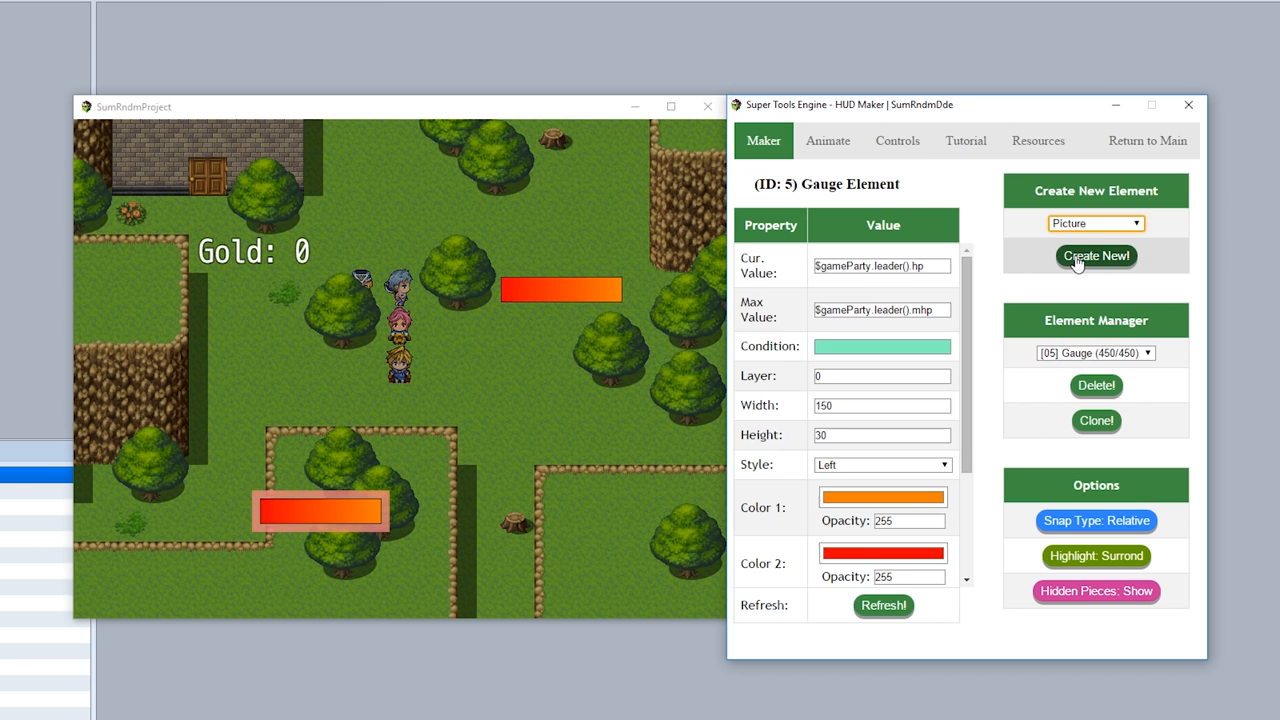
pyautogui.click(1095, 256)
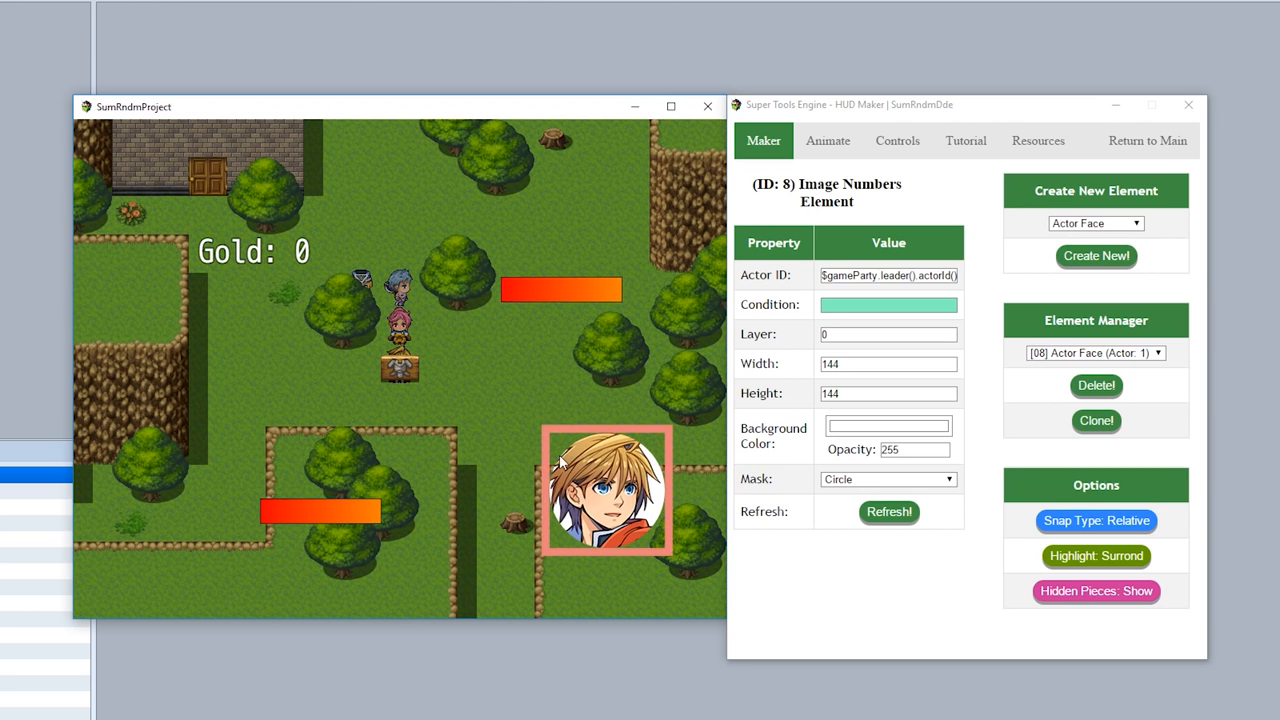
# Set the face portrait's Condition to false, return to main, and reopen HUD Maker.
pyautogui.click(888, 512)
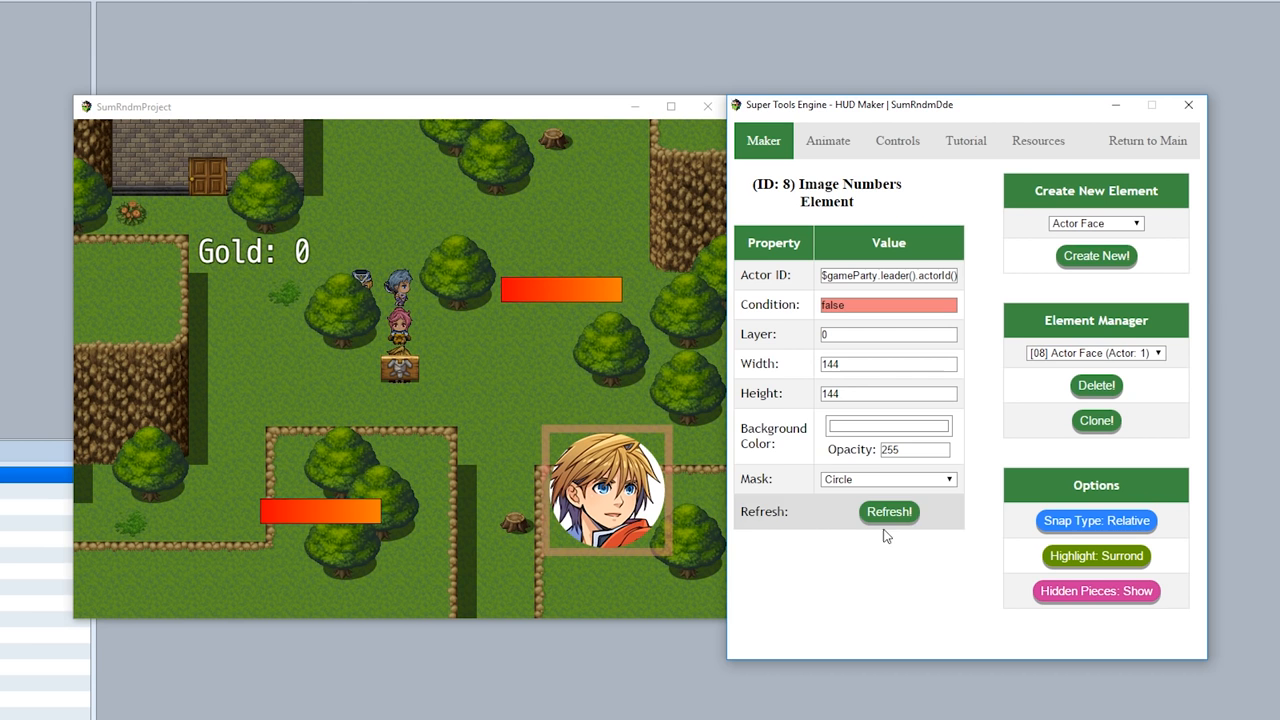
pyautogui.click(888, 511)
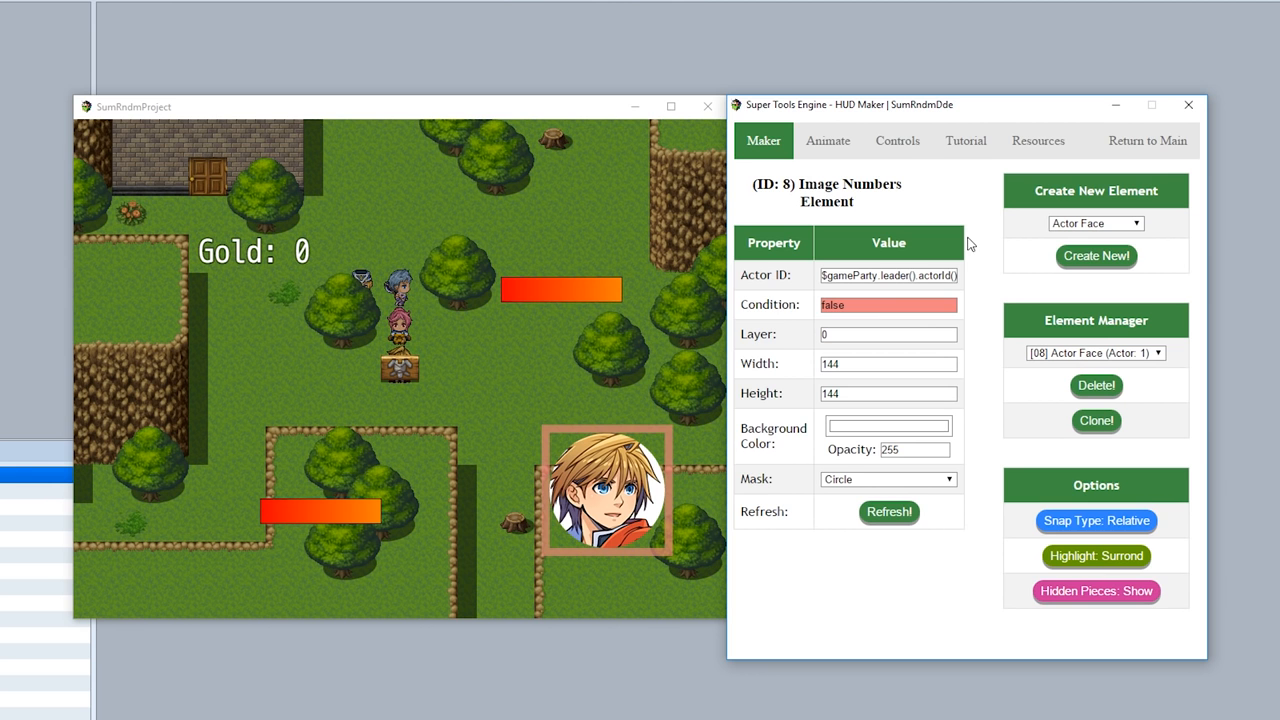
pyautogui.click(1147, 140)
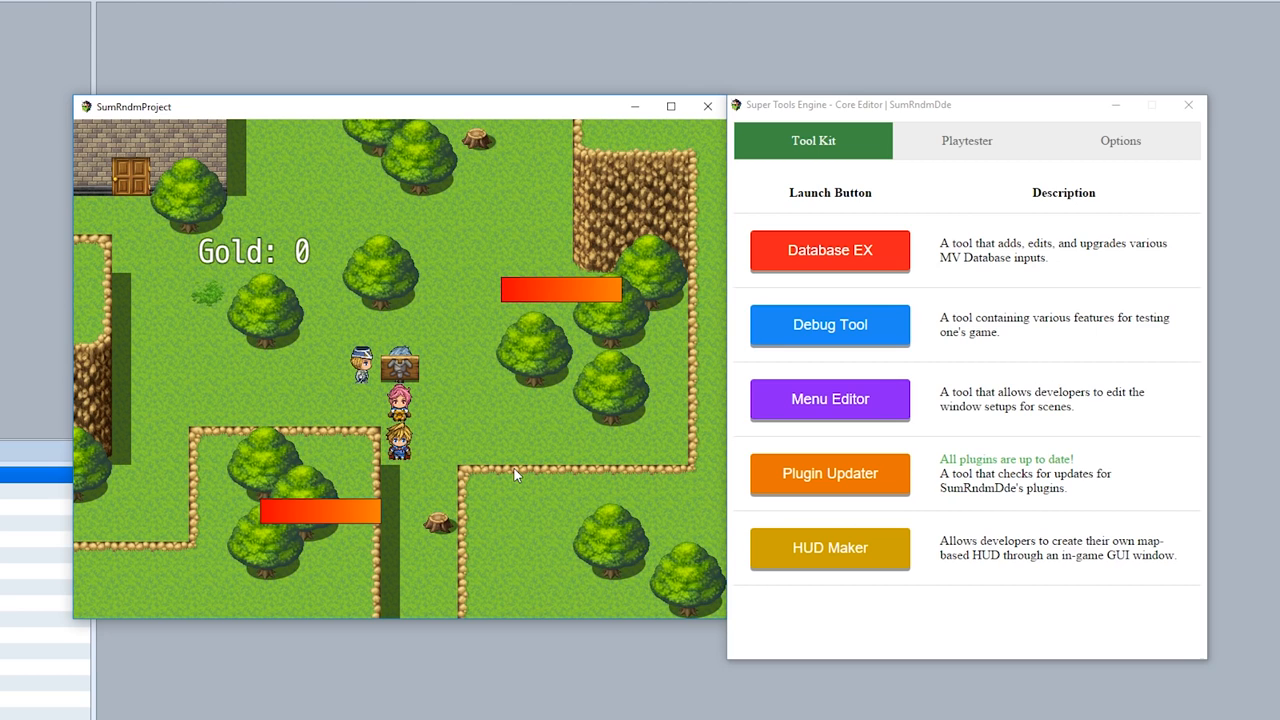
pyautogui.moveTo(516, 551)
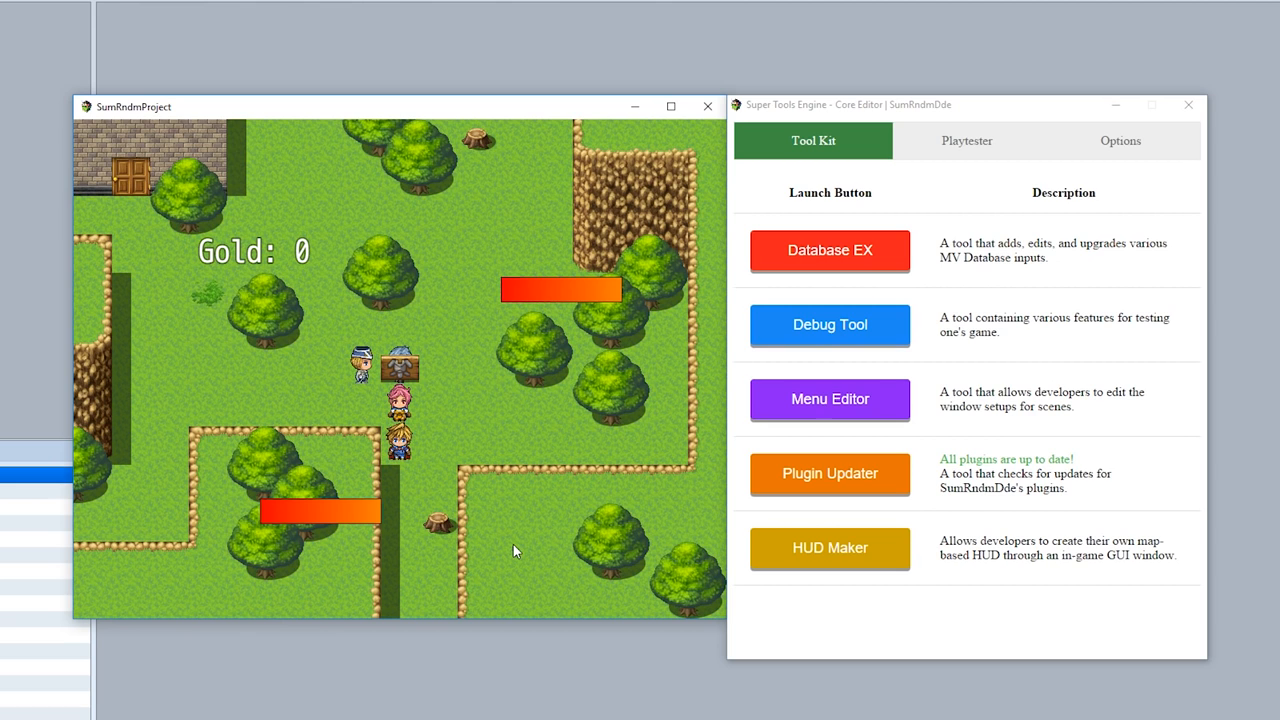
pyautogui.click(829, 548)
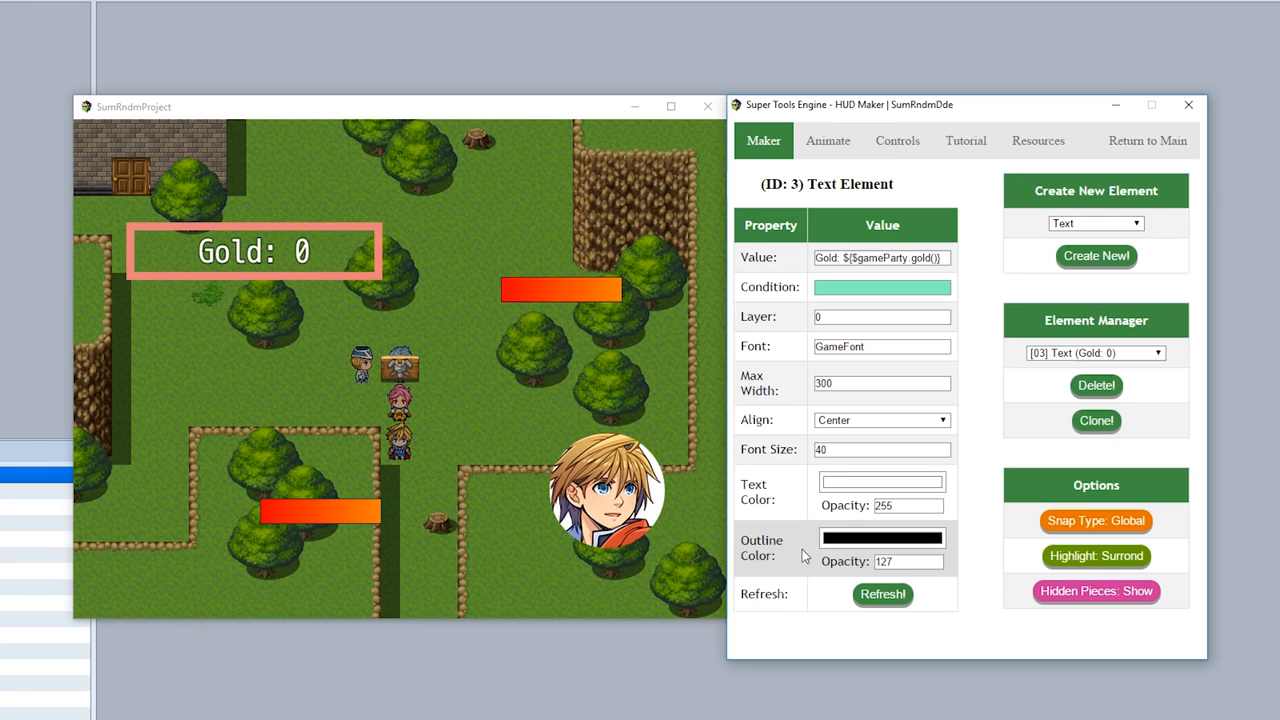
# Place gauge 06 at top right with Condition $gameSwitches.value(3), then return to main.
pyautogui.click(550, 215)
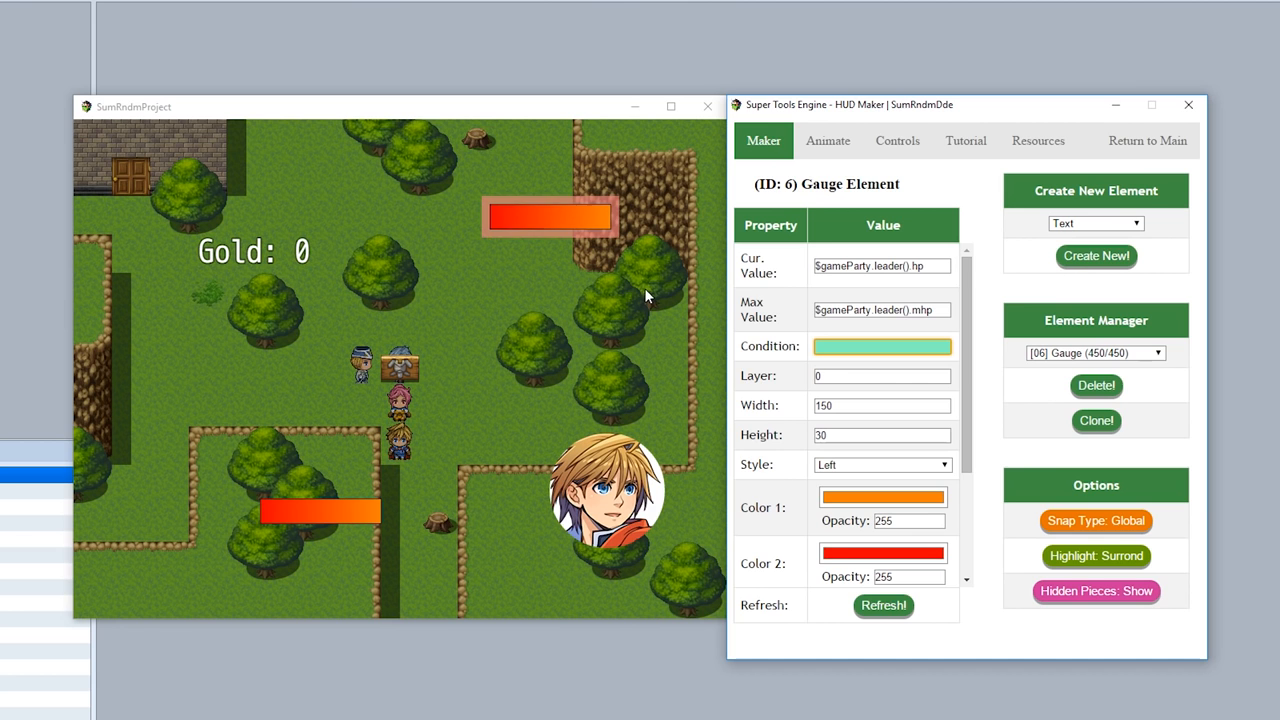
pyautogui.write('$gameSwitches.value(3')
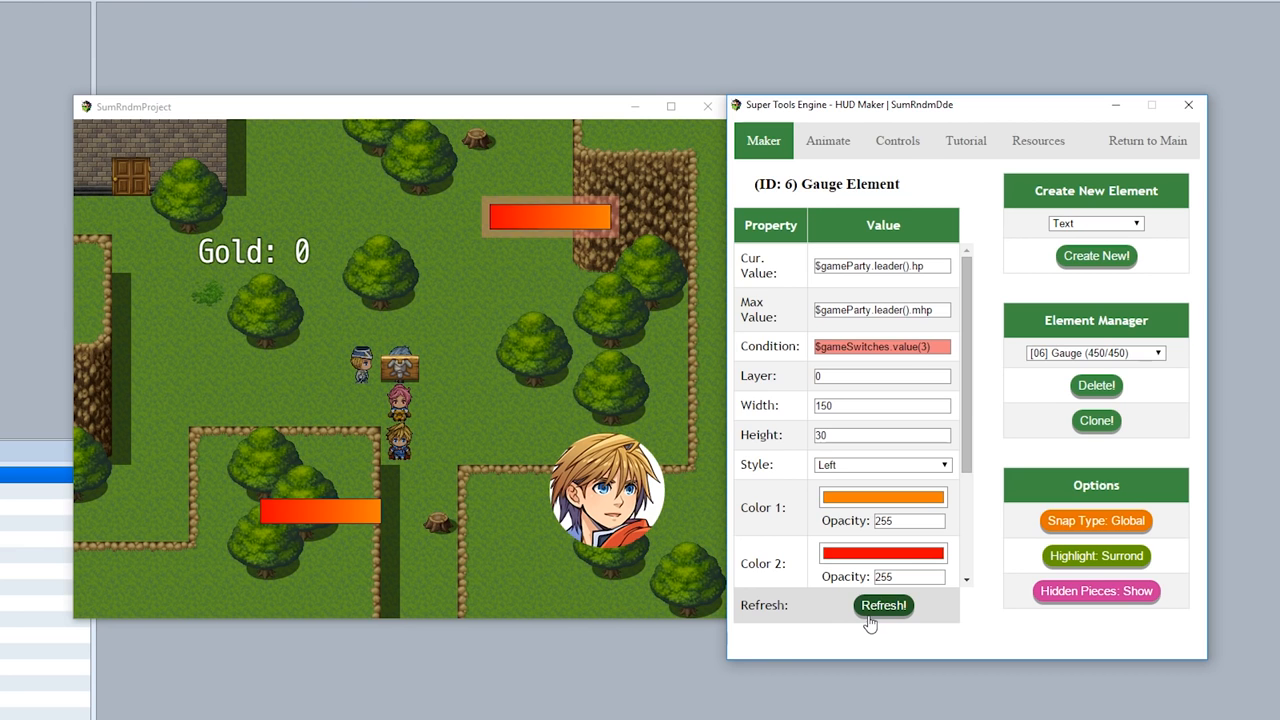
pyautogui.click(882, 605)
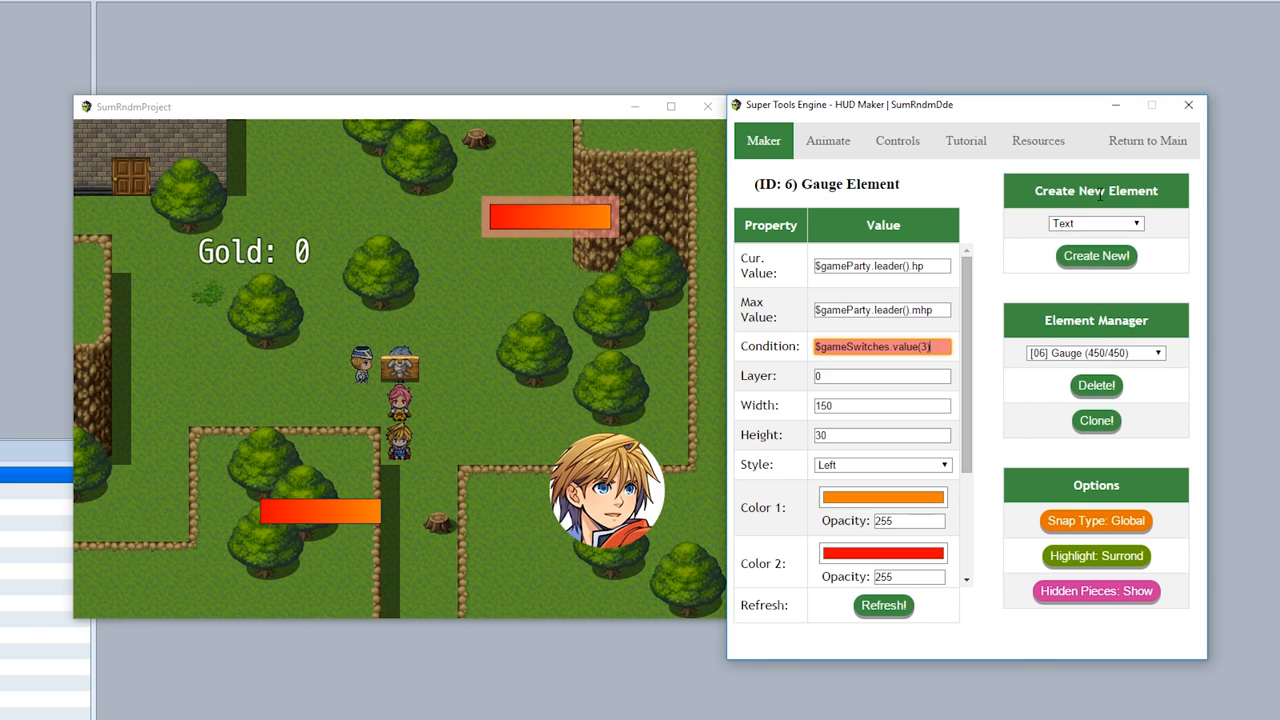
pyautogui.click(1147, 140)
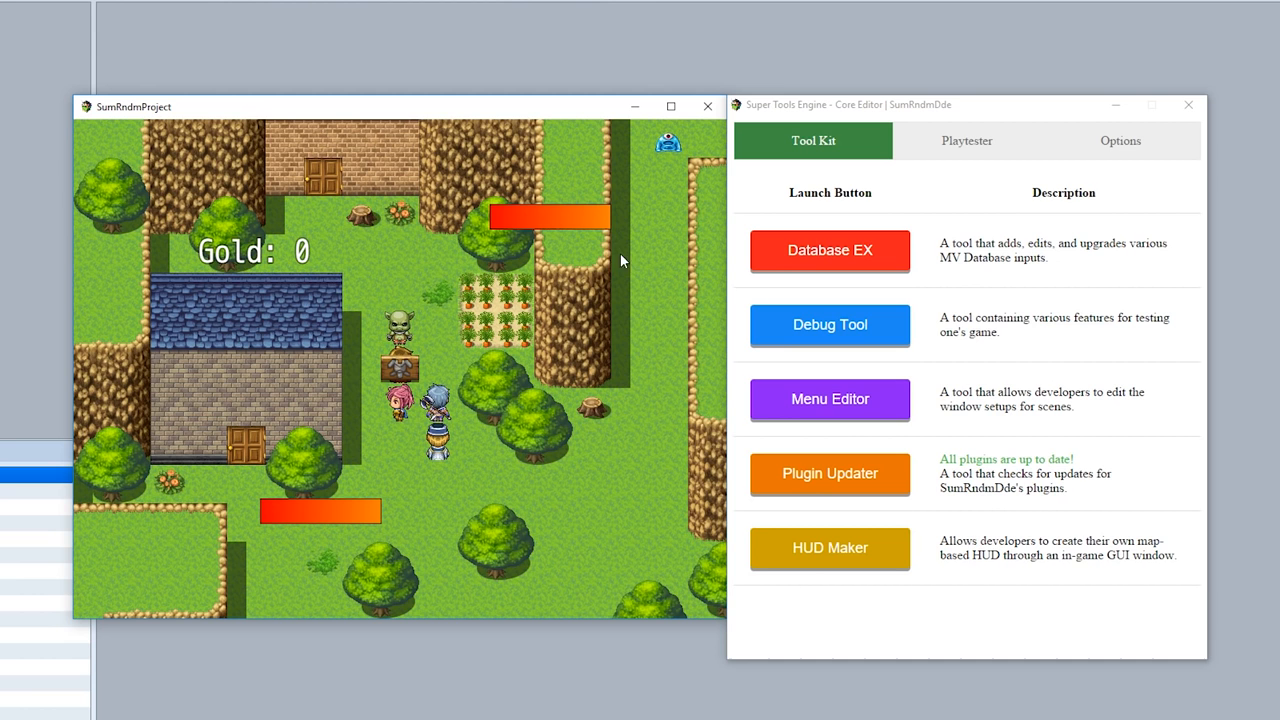
# Reopen HUD Maker from the Core Editor's Tool Kit launch button.
pyautogui.click(829, 548)
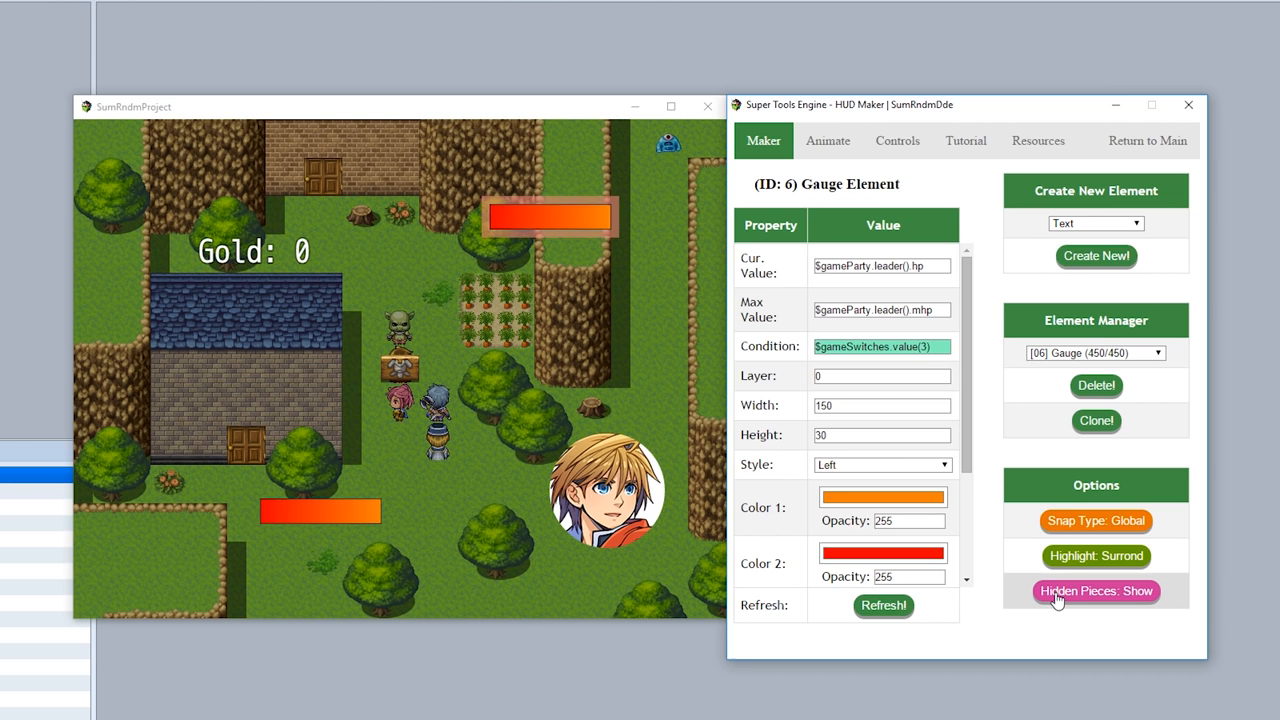
pyautogui.click(1096, 590)
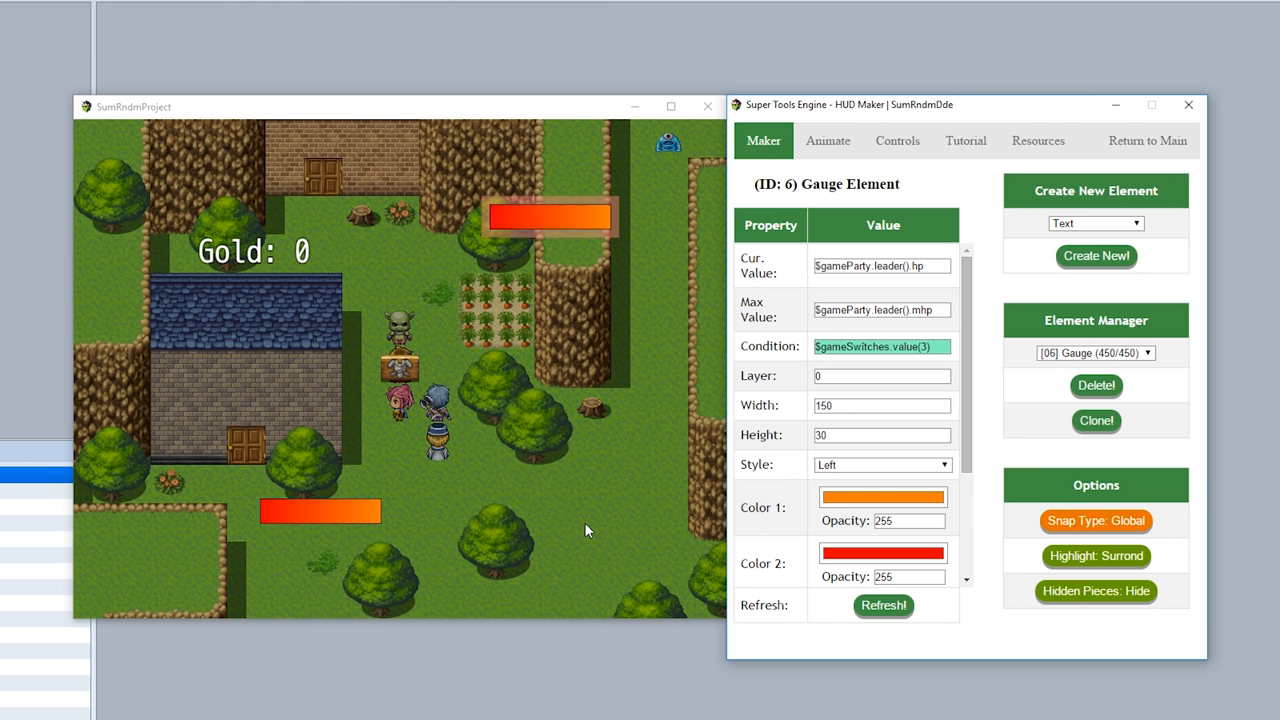
pyautogui.click(1095, 591)
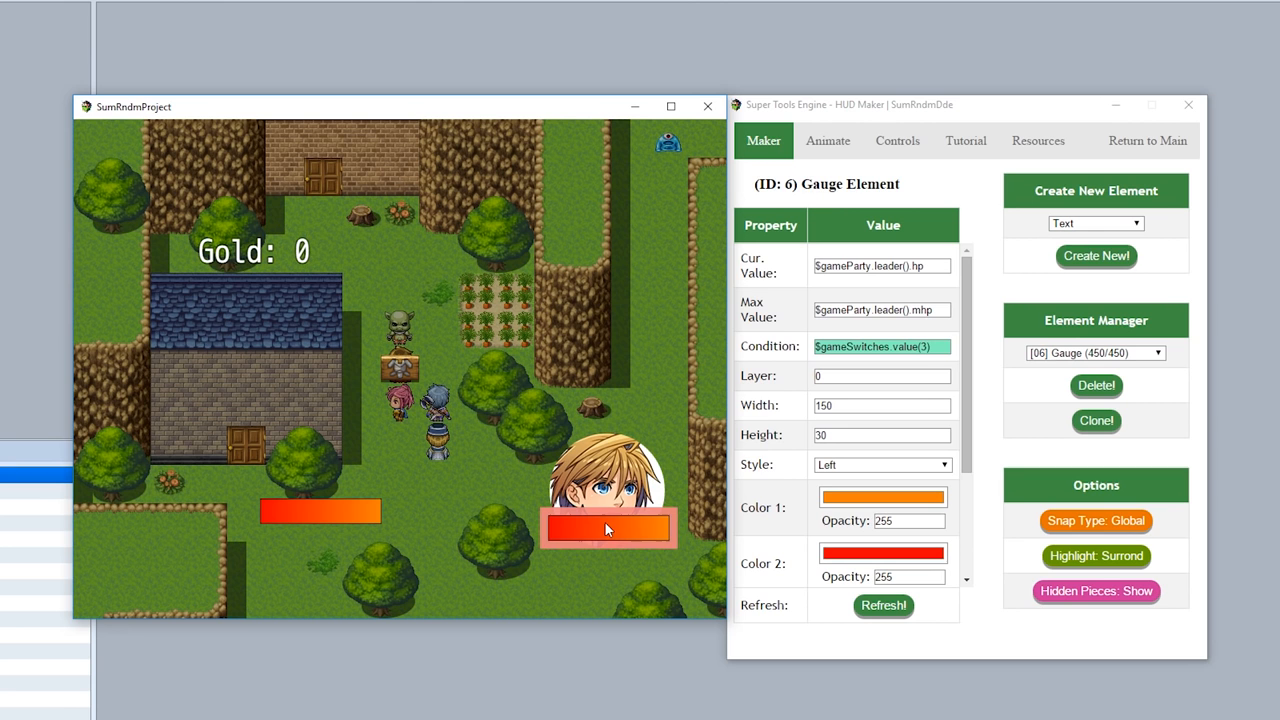
# Give gauge 06 Layer 10 over the face, then edit gauge 05's Layer.
pyautogui.write('10')
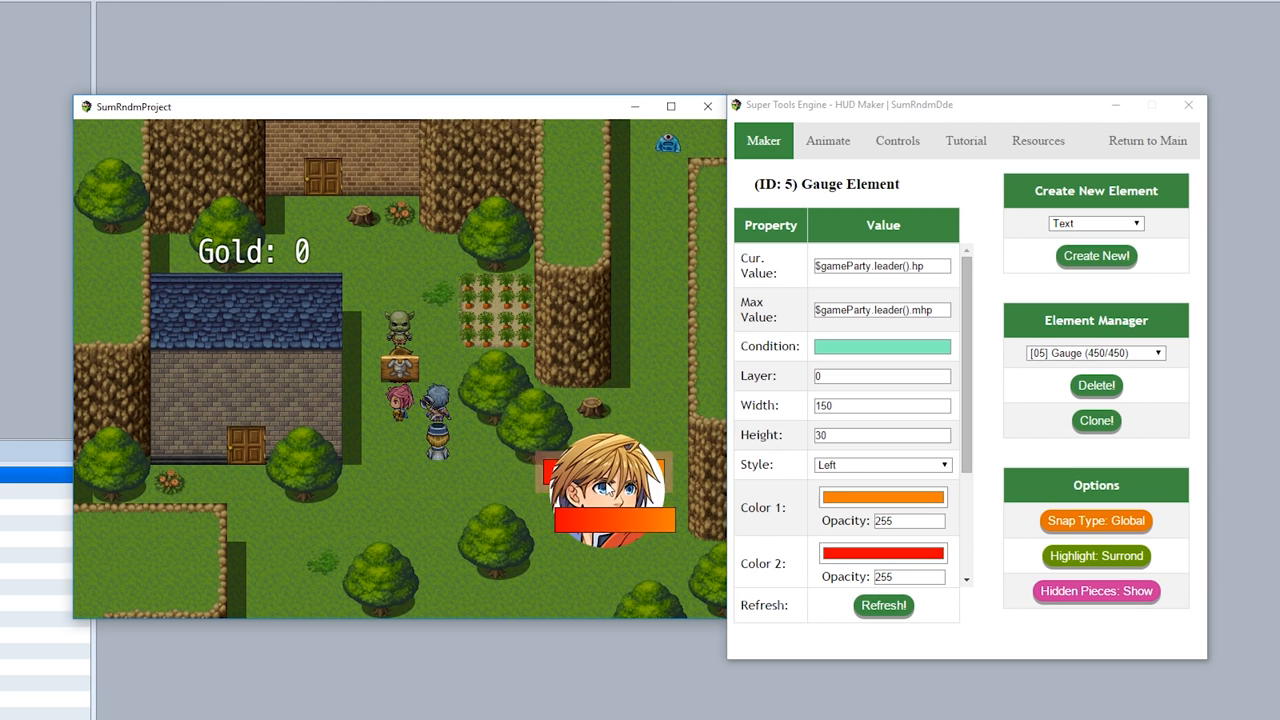
pyautogui.click(880, 375)
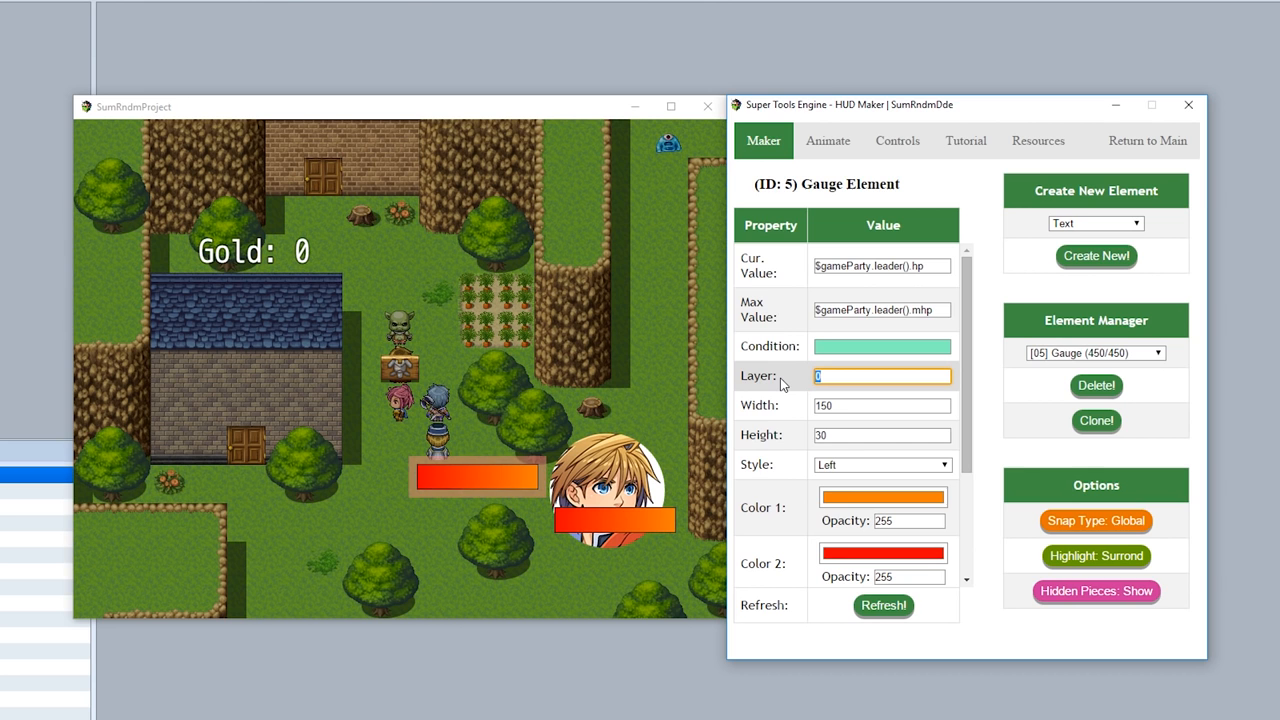